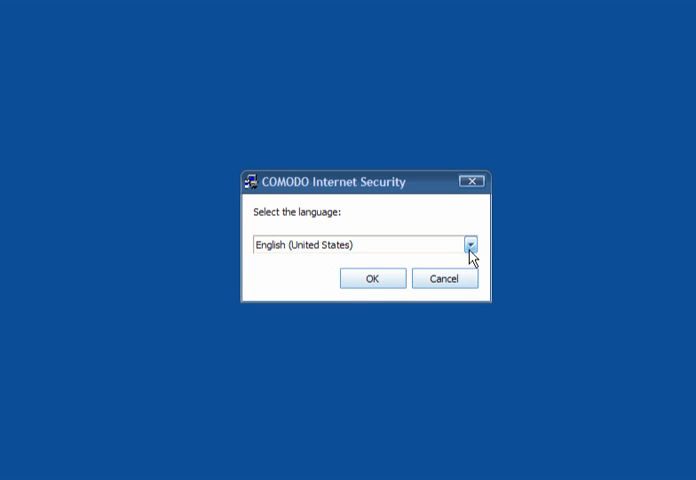
Keep English (United States) as the language, accept the license, and keep the default install folder.
left_click(371, 278)
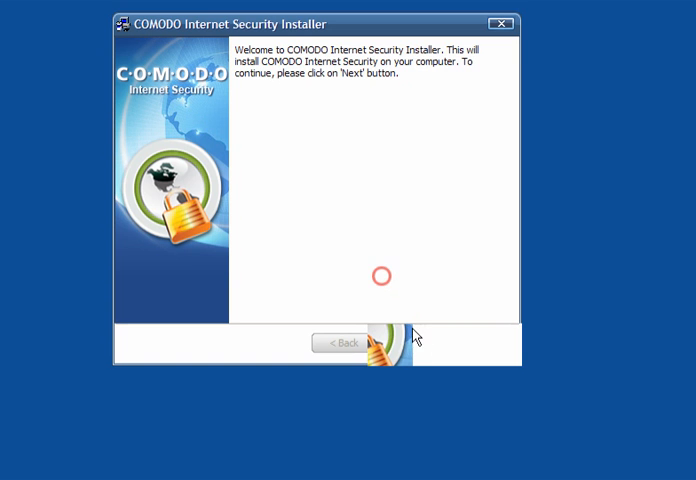
left_click(407, 343)
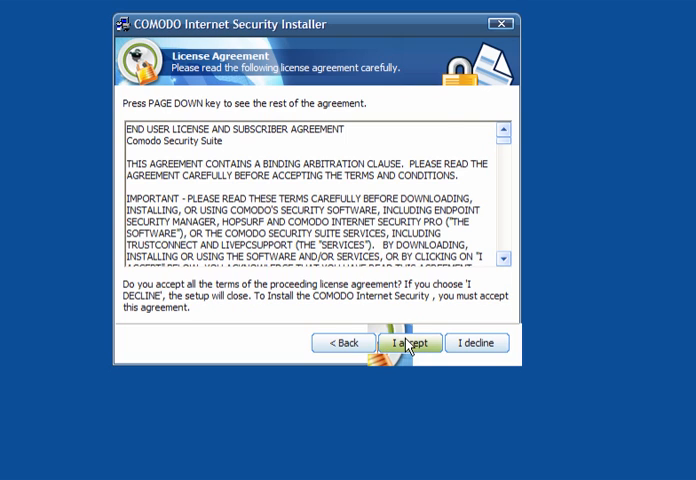
left_click(407, 343)
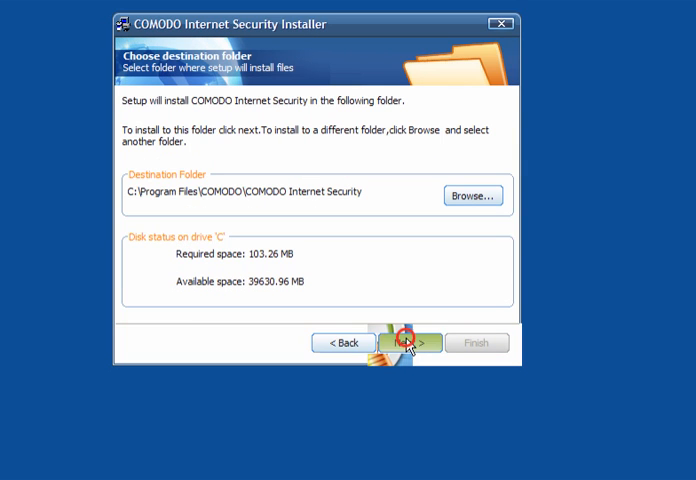
left_click(408, 342)
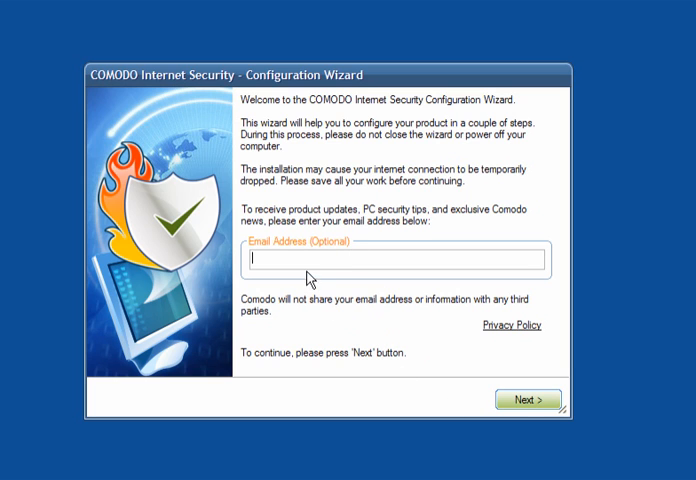
Skip the email and COMODO Antivirus, choosing Firewall with Maximum Proactive Defense+.
left_click(529, 400)
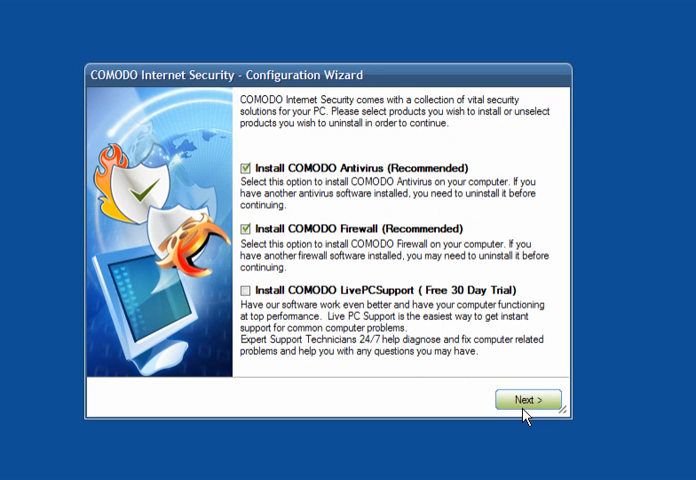
left_click(245, 167)
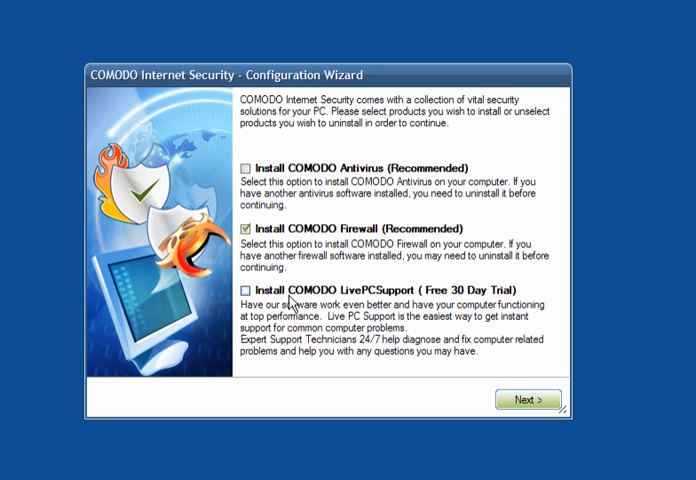
mouse_move(389, 307)
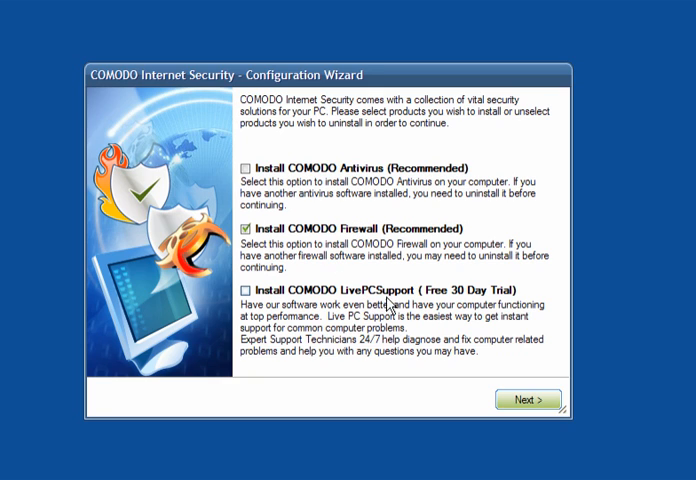
left_click(527, 400)
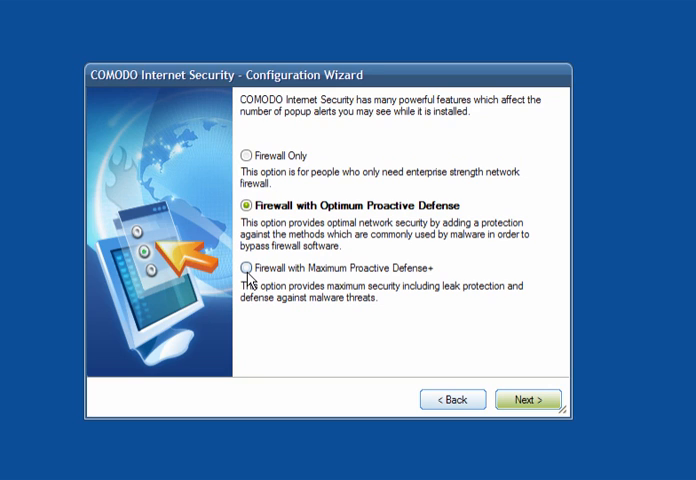
left_click(246, 268)
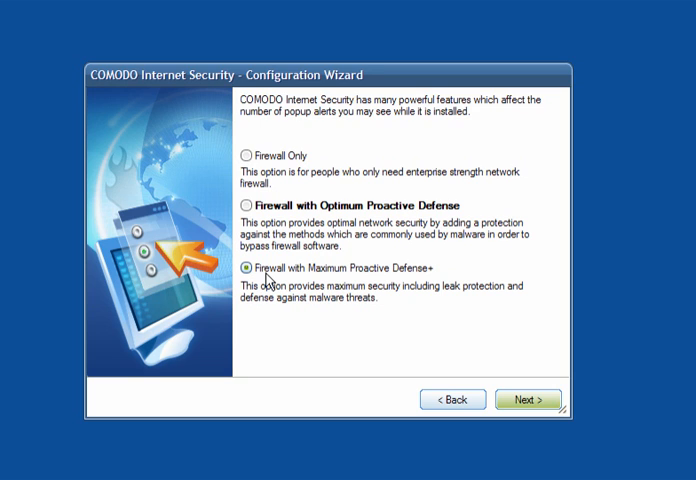
mouse_move(444, 385)
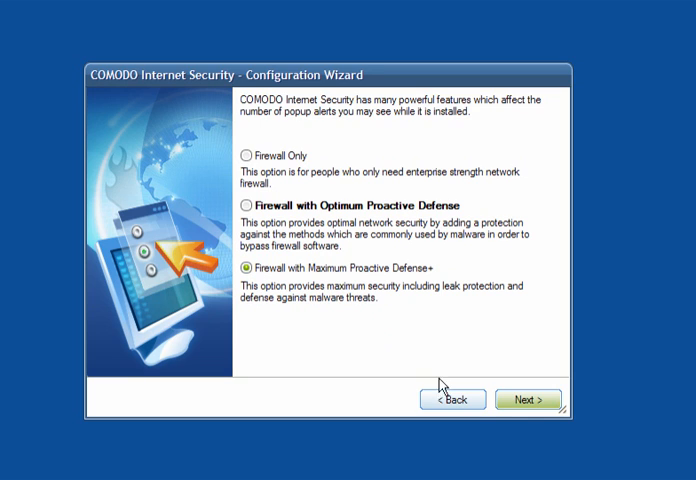
left_click(528, 399)
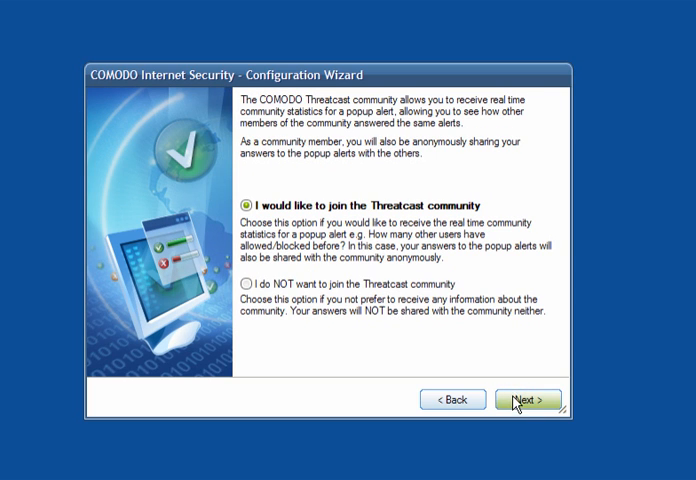
Join Threatcast and decline the Hopsurf Toolbar and Hopsurf.com homepage.
left_click(529, 399)
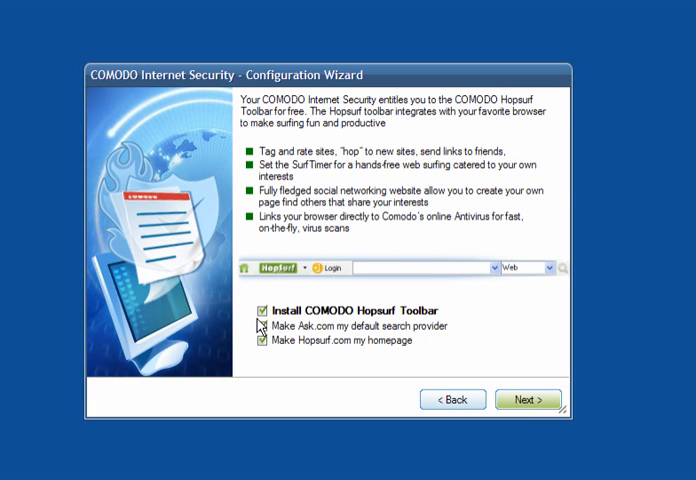
left_click(259, 311)
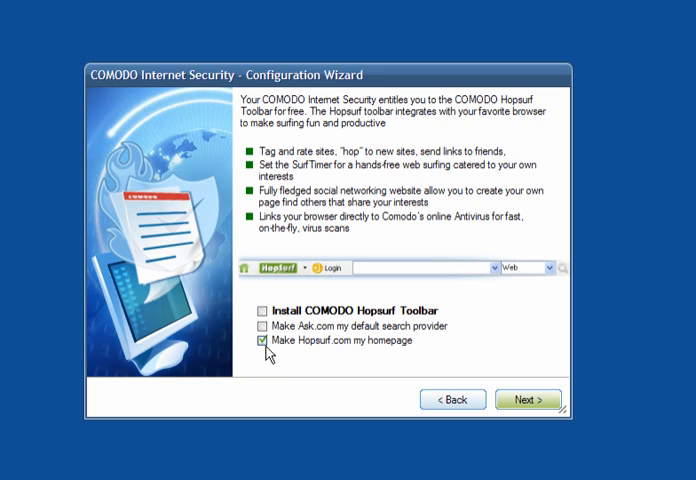
left_click(258, 339)
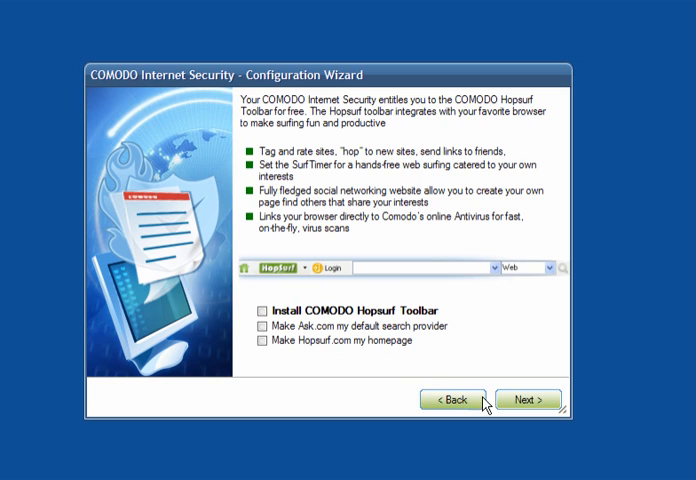
left_click(528, 399)
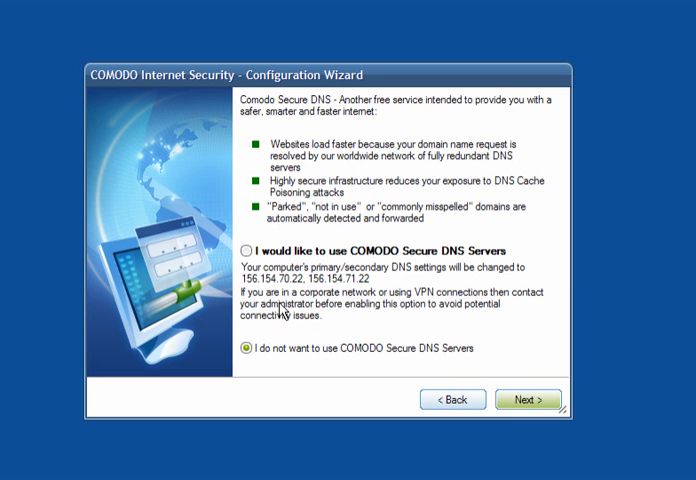
Choose COMODO Secure DNS Servers and finish the configuration wizard.
left_click(246, 252)
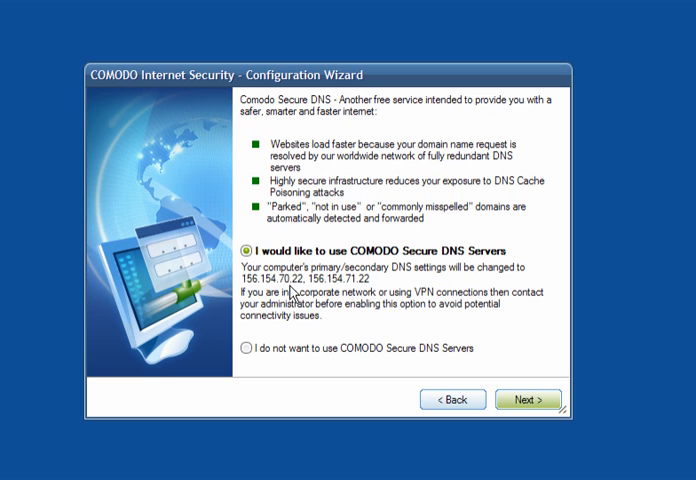
left_click(529, 400)
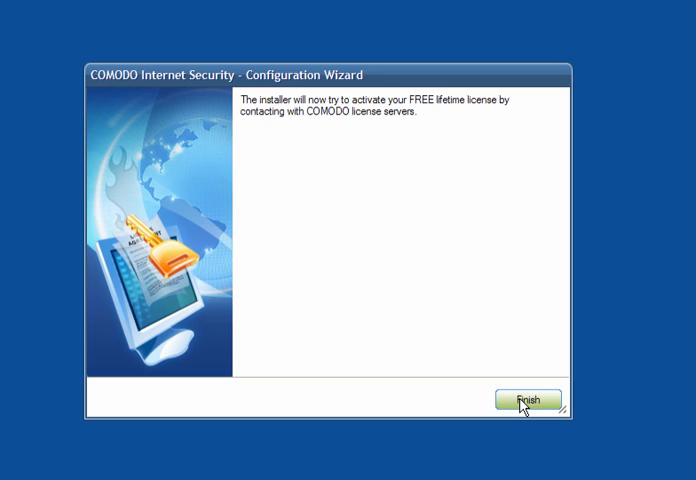
left_click(528, 400)
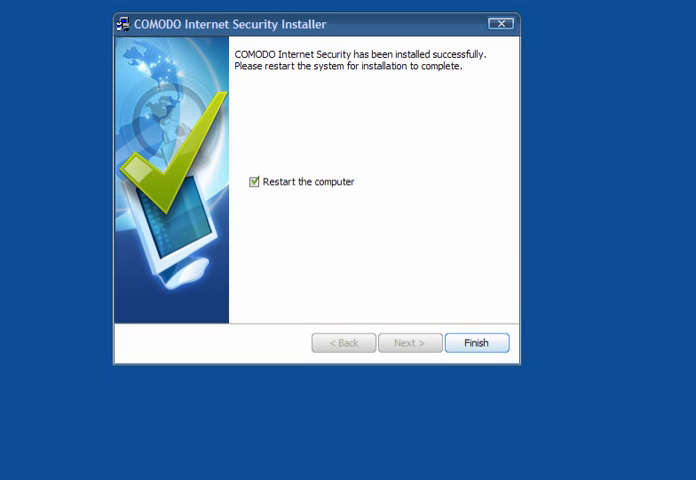
Restart, answer the RTHDCPL.EXE alert, and block System's incoming connection with the answer remembered.
left_click(477, 343)
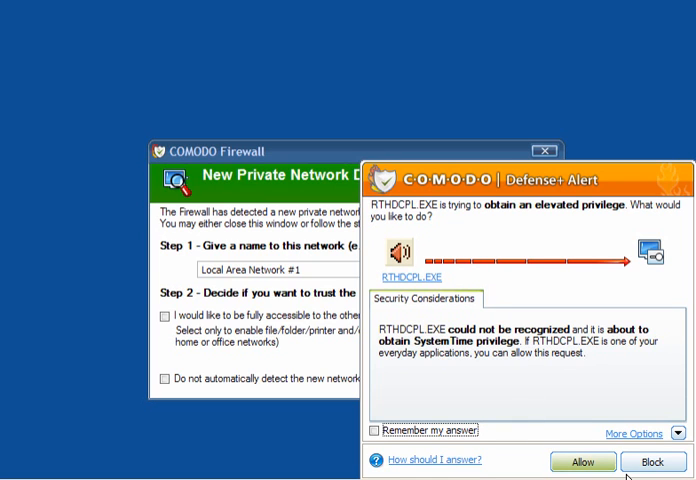
left_click(375, 430)
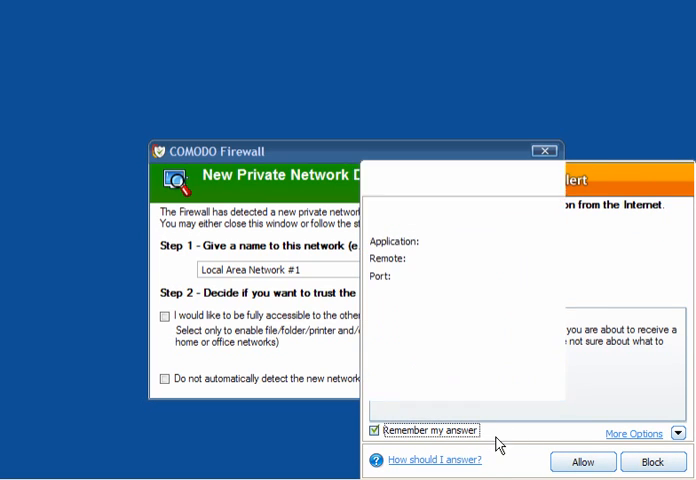
left_click(367, 430)
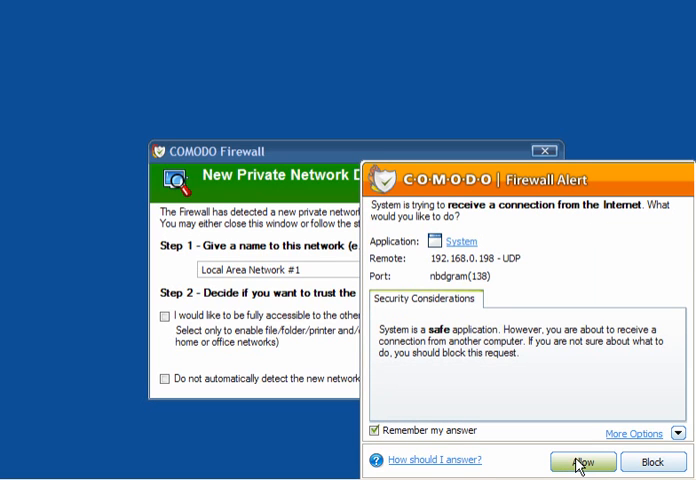
mouse_move(583, 462)
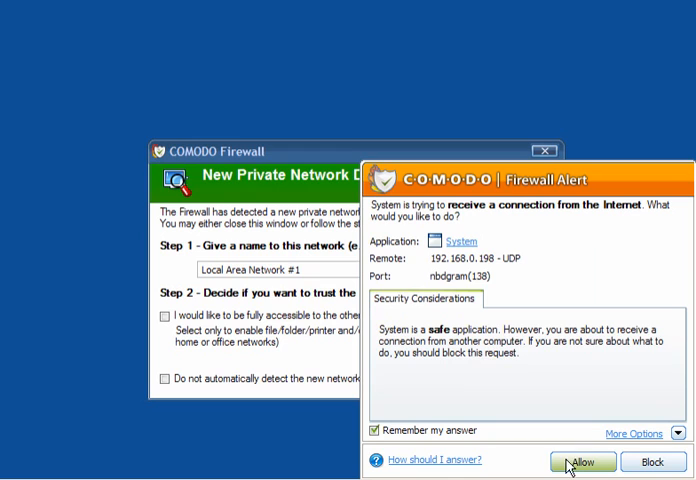
mouse_move(651, 462)
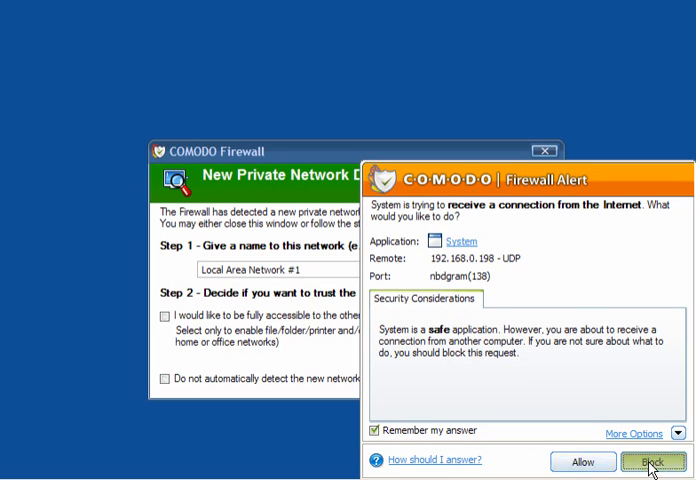
left_click(653, 461)
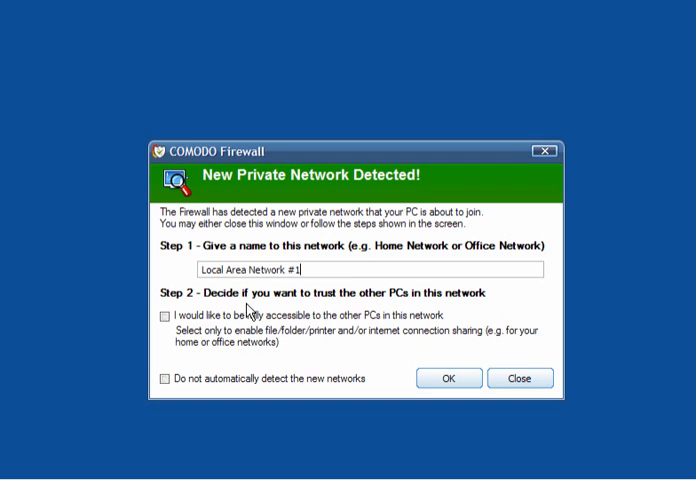
mouse_move(272, 315)
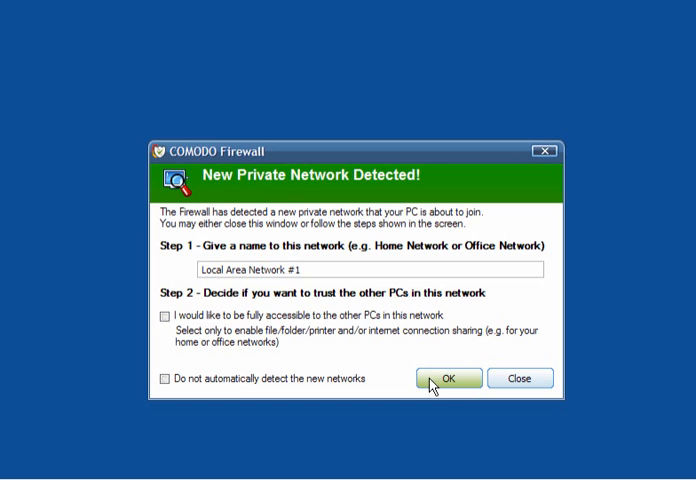
Accept the new private network as Local Area Network #1 with default settings.
left_click(444, 378)
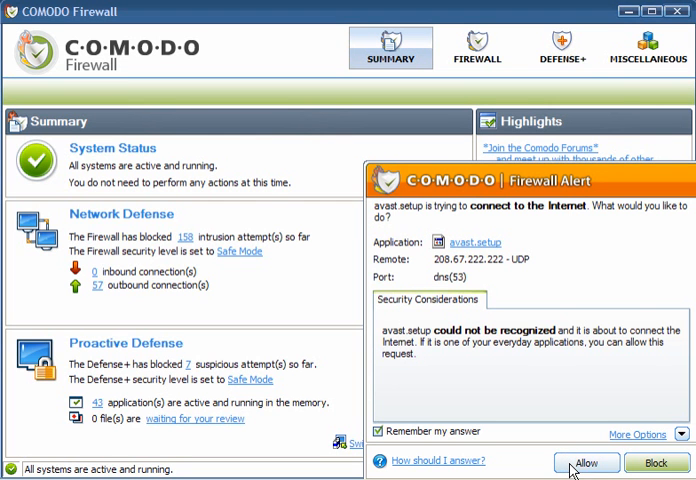
Allow avast.setup internet access with Remember my answer checked.
left_click(586, 463)
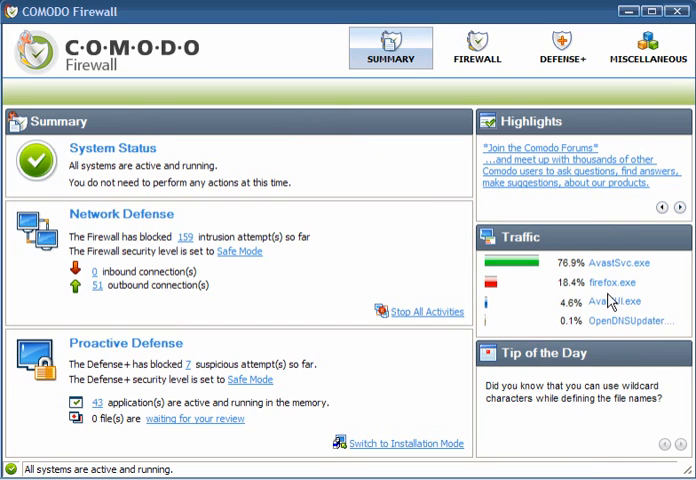
mouse_move(202, 148)
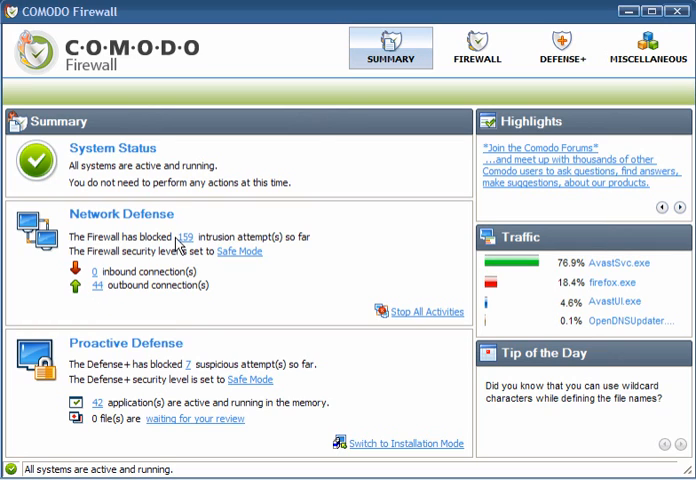
mouse_move(93, 360)
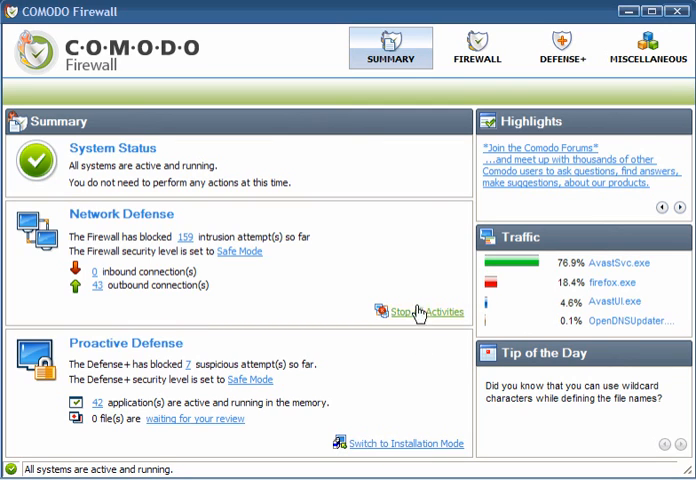
Review the blocked entries in the firewall events log from Common Tasks, then close it.
left_click(477, 47)
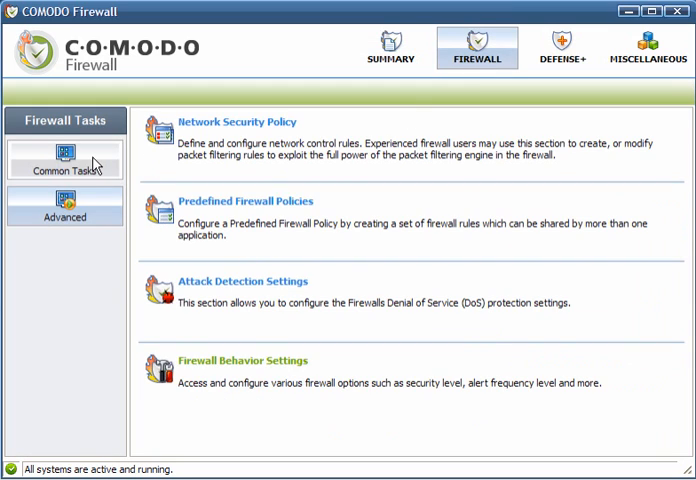
left_click(63, 158)
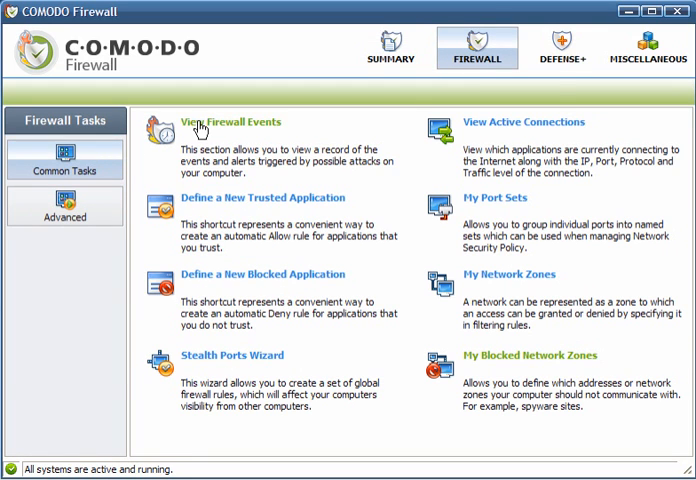
left_click(231, 121)
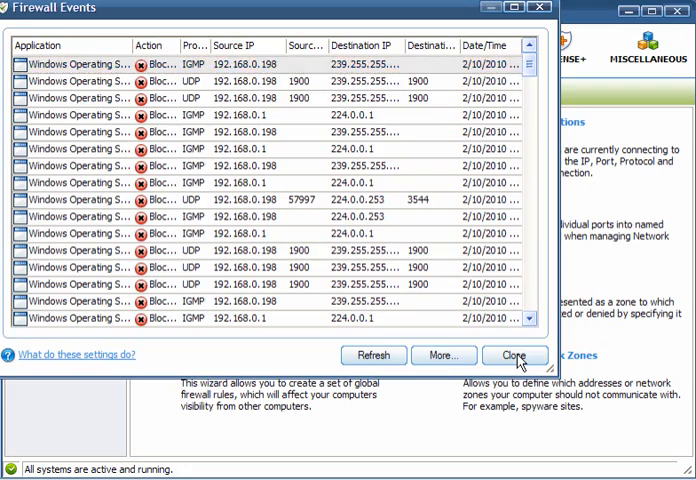
left_click(514, 355)
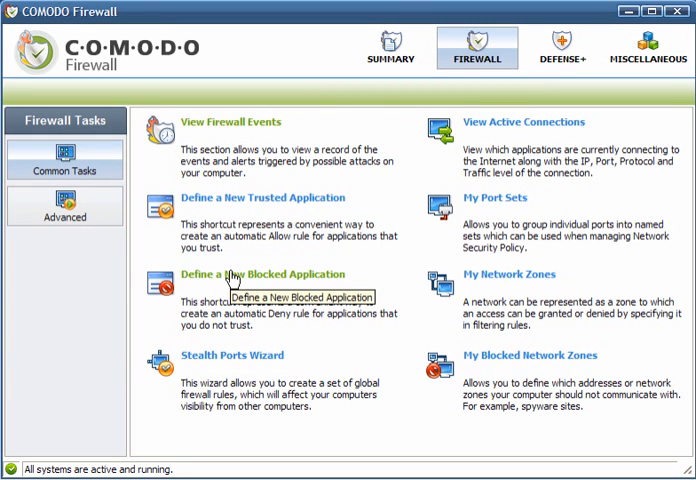
mouse_move(247, 364)
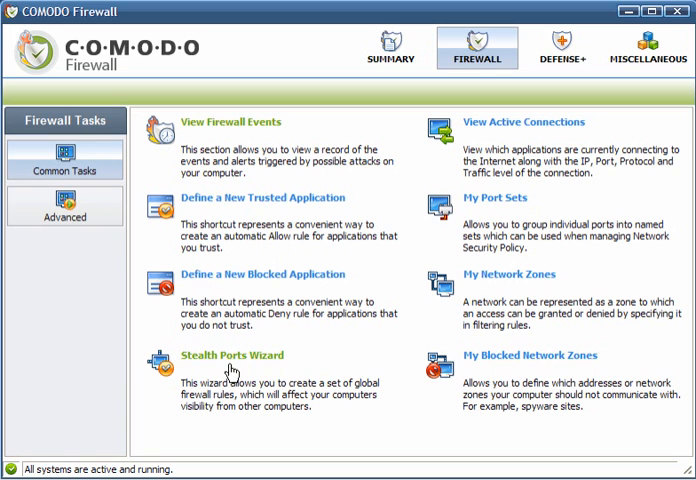
Run the Stealth Ports Wizard with 'Block all incoming connections stealth my ports to everyone'.
left_click(230, 355)
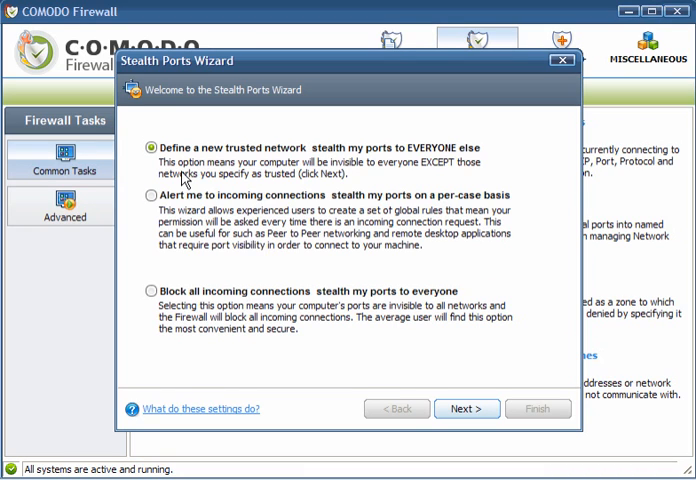
mouse_move(197, 205)
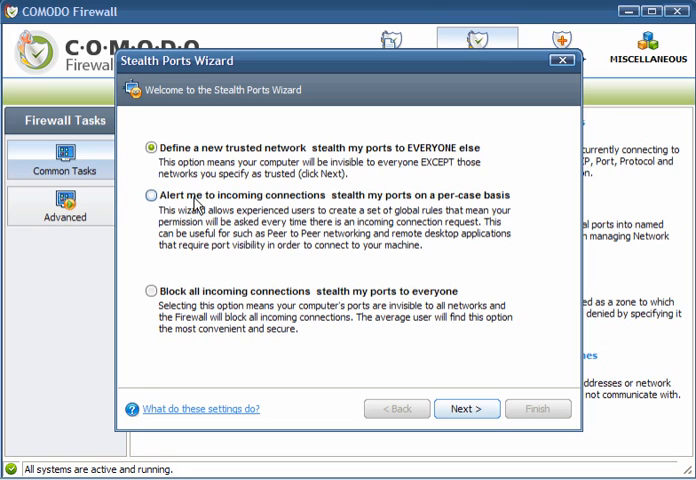
mouse_move(193, 208)
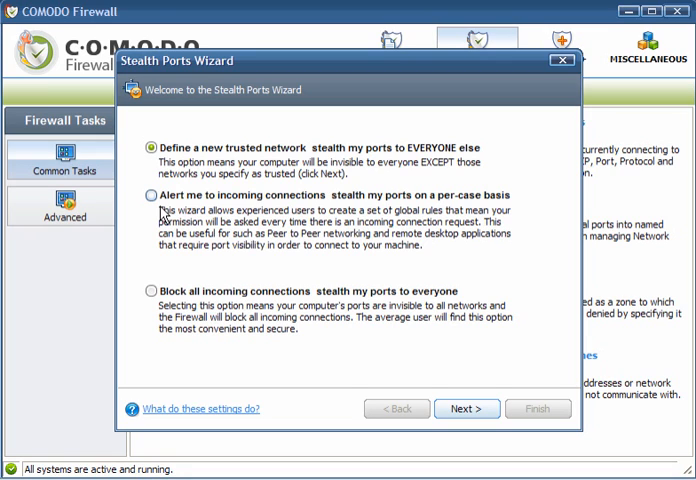
left_click(150, 291)
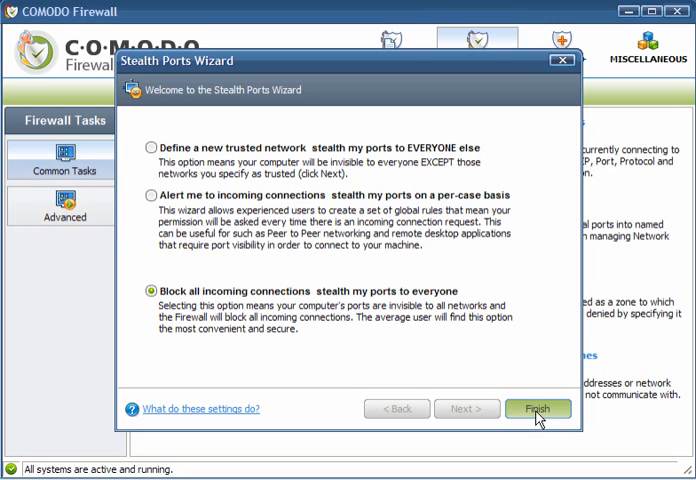
left_click(538, 408)
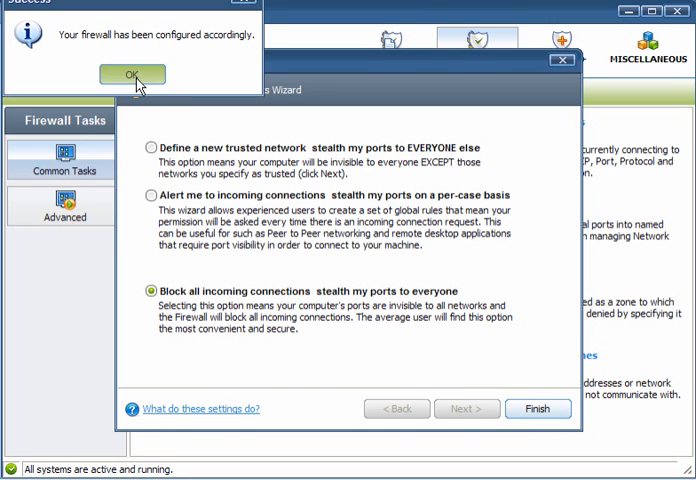
Dismiss the Success message and confirm My Blocked Network Zones is empty.
left_click(132, 74)
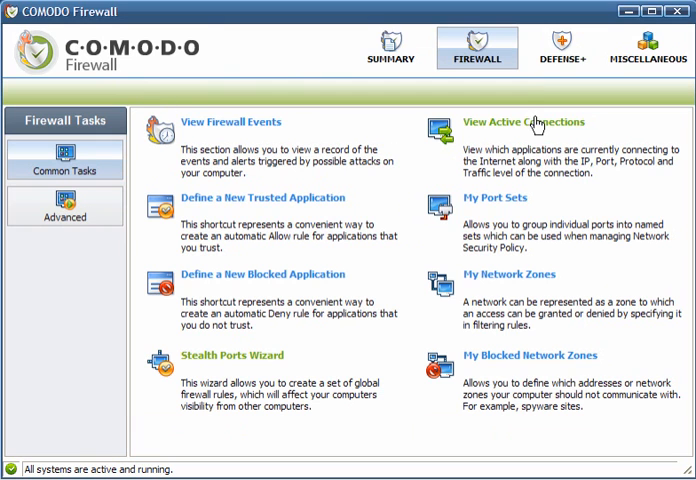
left_click(524, 122)
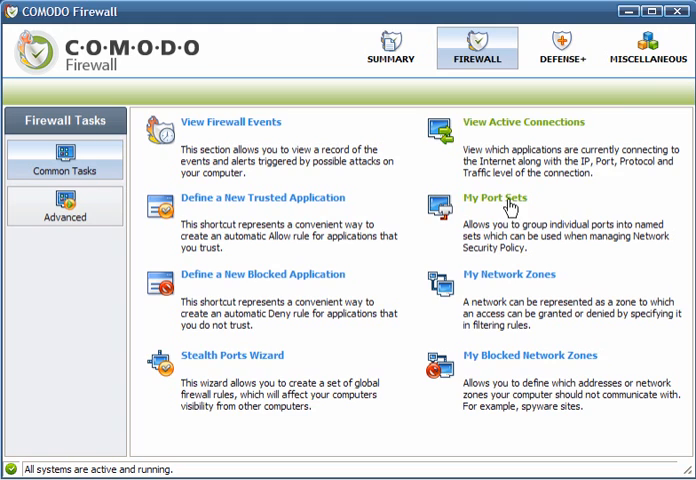
left_click(494, 197)
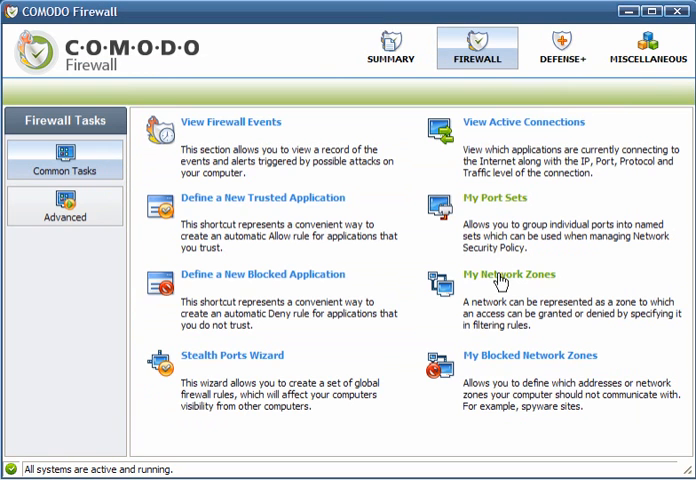
left_click(511, 274)
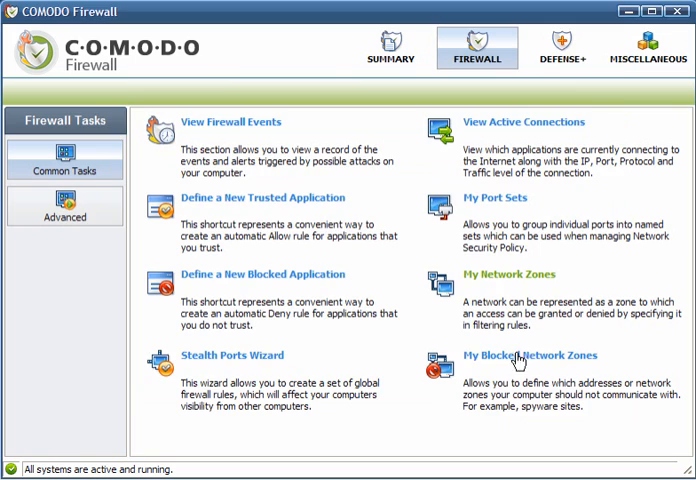
left_click(517, 355)
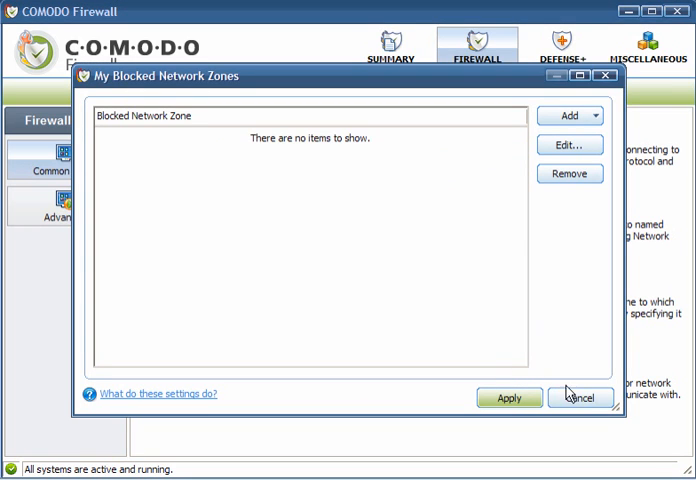
left_click(580, 398)
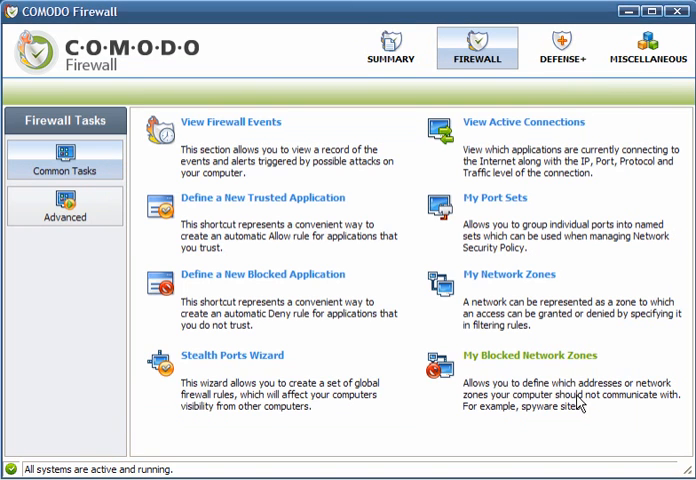
Review the Network Security Policy application rules, then open Predefined Firewall Policies.
left_click(64, 207)
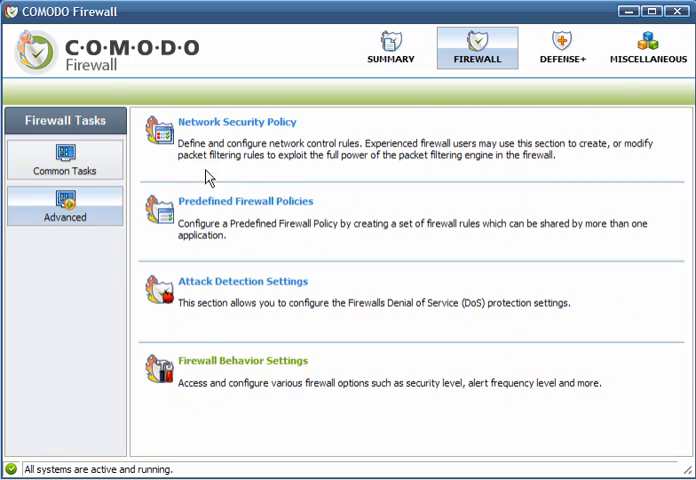
left_click(236, 121)
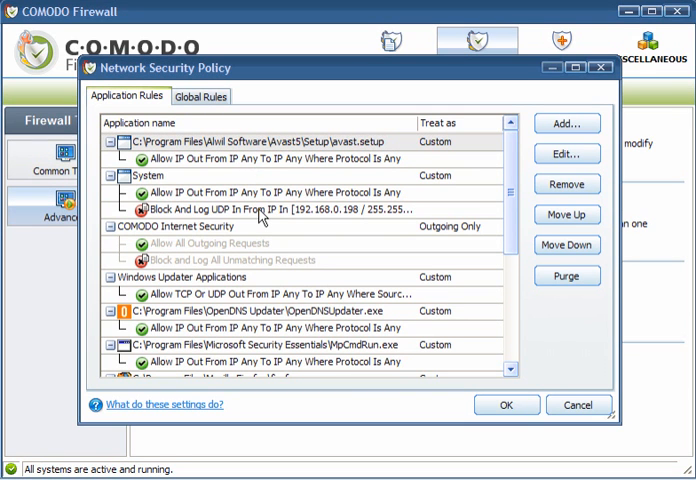
scroll("down", 3)
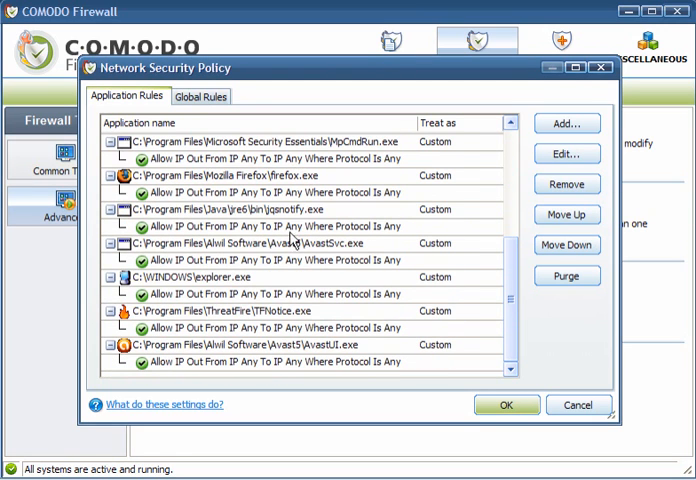
left_click(250, 209)
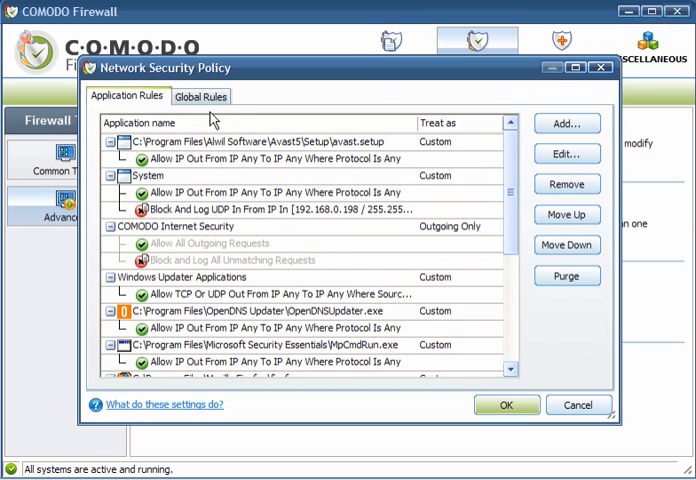
left_click(200, 95)
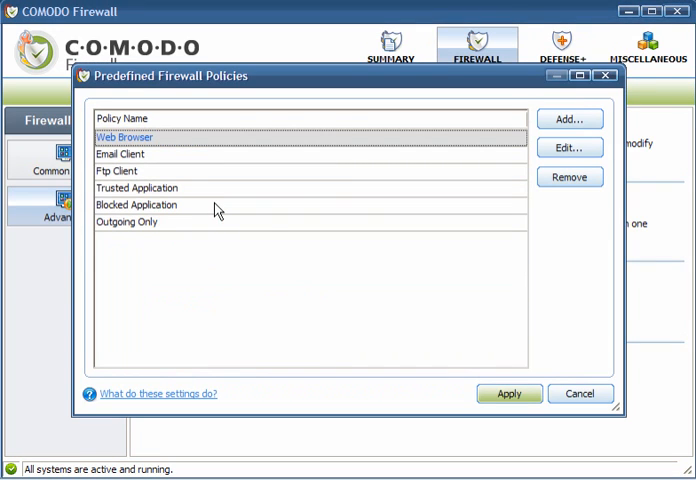
Close predefined policies, view Attack Detection's Intrusion Detection and Miscellaneous tabs, then cancel unchanged.
left_click(570, 393)
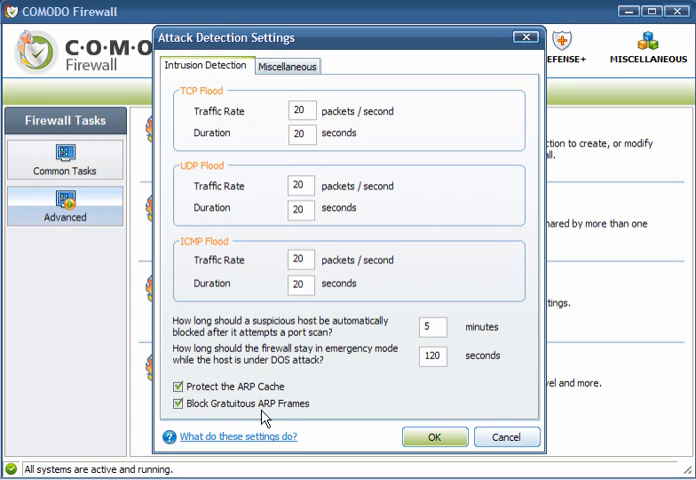
left_click(288, 66)
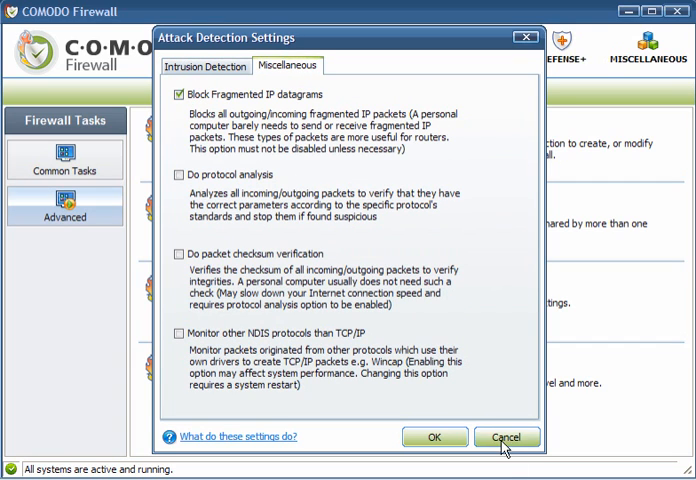
left_click(507, 437)
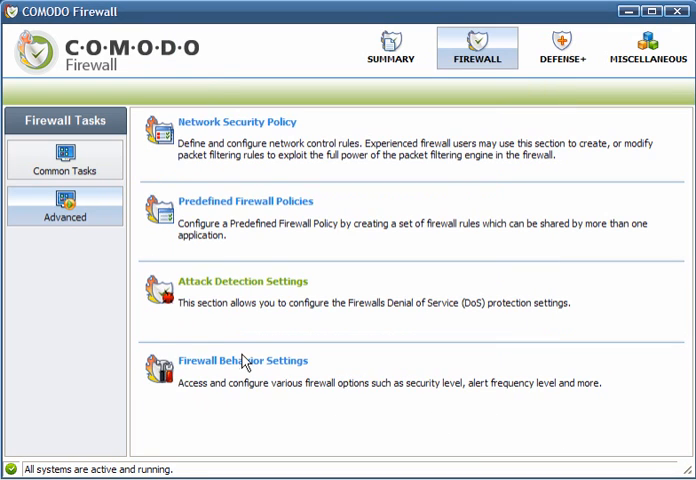
Confirm Firewall Behavior keeps Safe Mode, Low alert frequency and TCP/UDP/ICMP/loopback alerts.
left_click(240, 360)
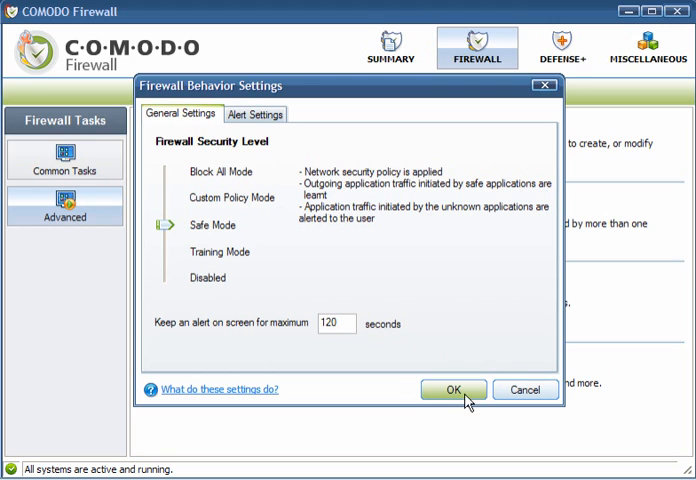
left_click(255, 114)
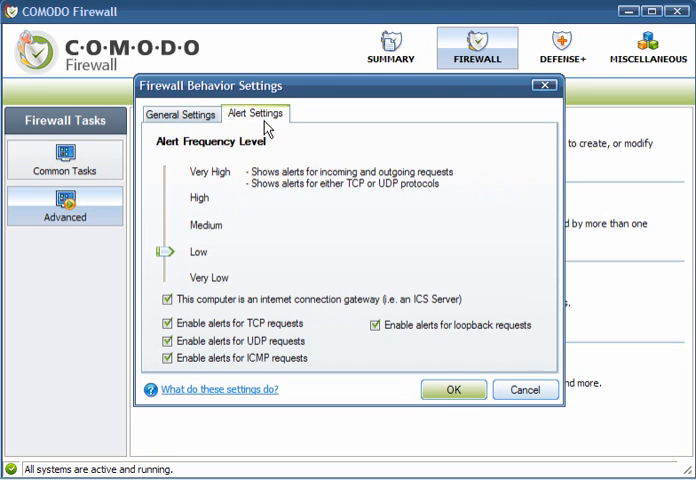
mouse_move(218, 251)
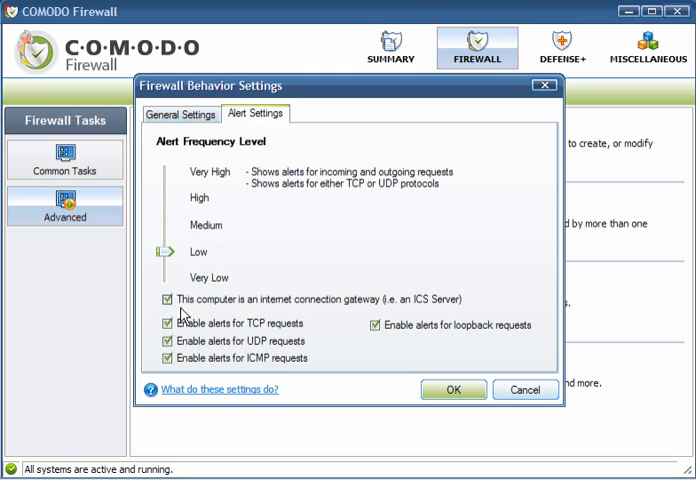
left_click(453, 390)
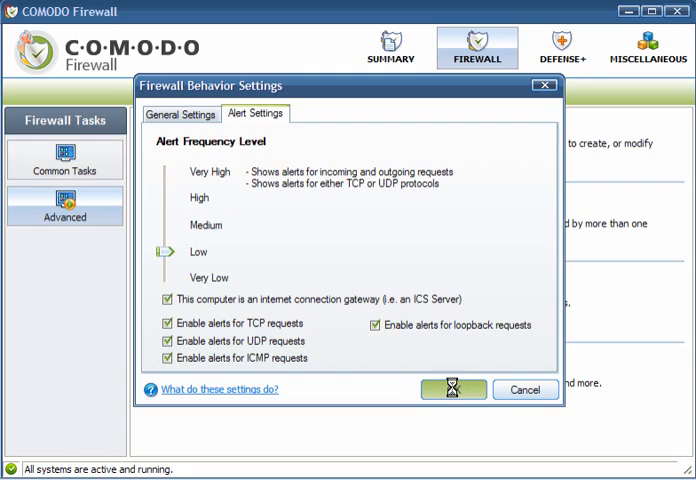
left_click(452, 390)
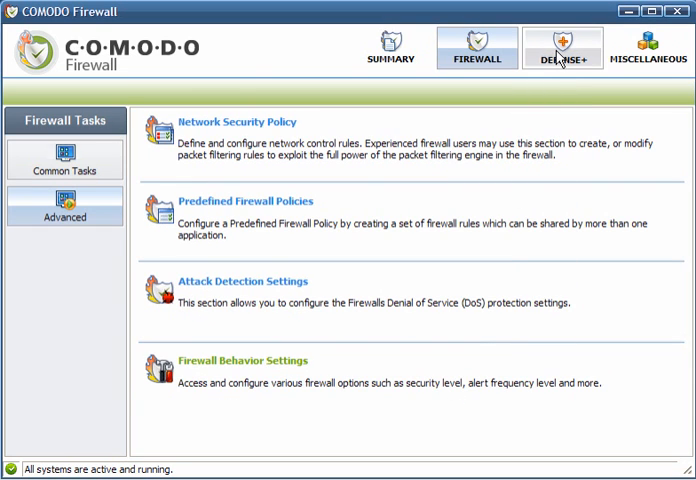
left_click(561, 47)
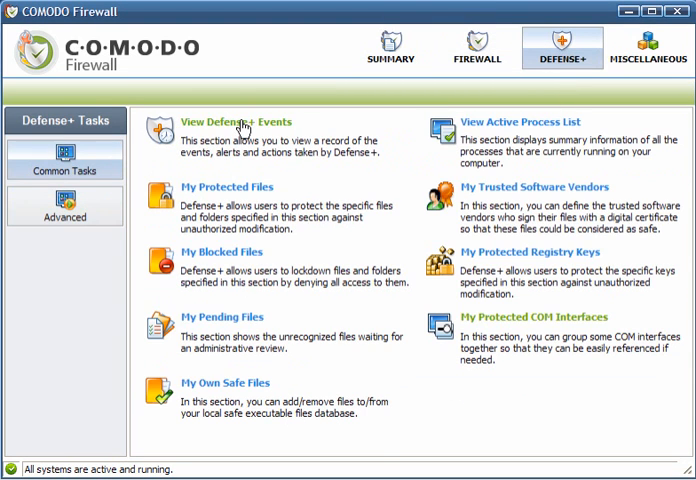
left_click(235, 122)
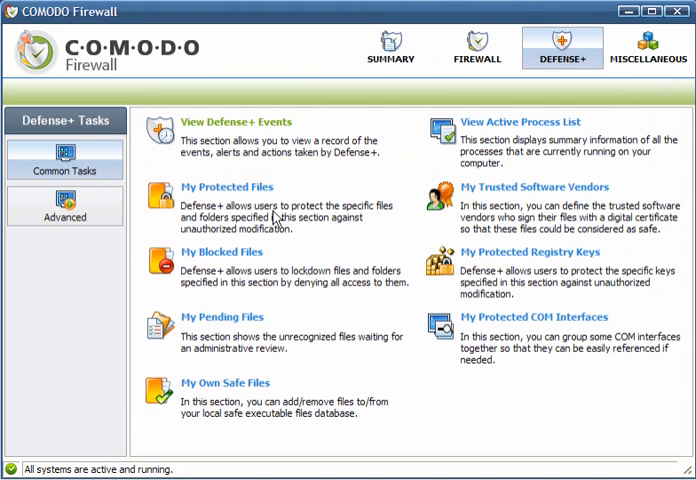
left_click(224, 187)
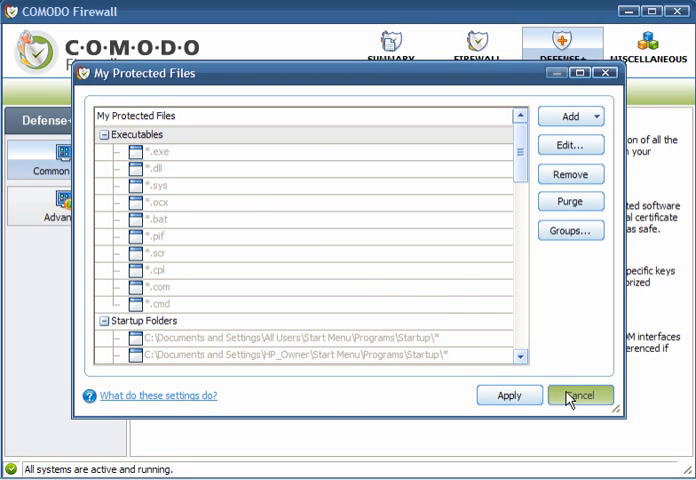
left_click(581, 394)
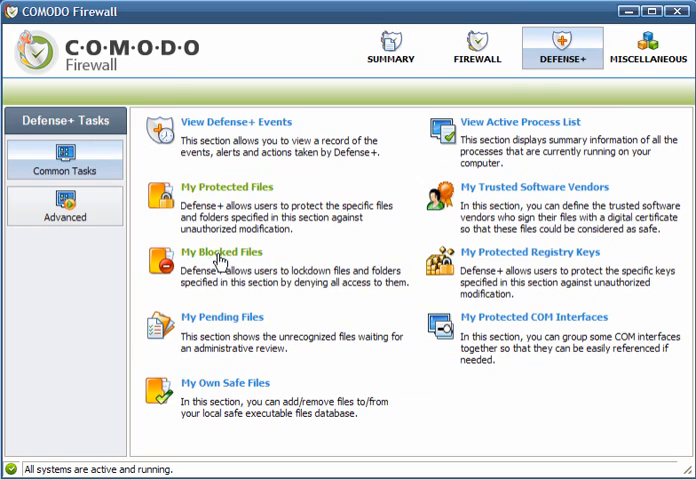
left_click(221, 252)
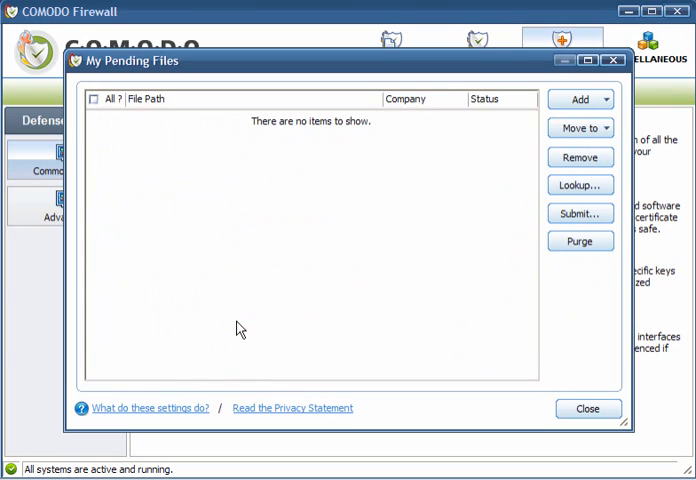
mouse_move(308, 312)
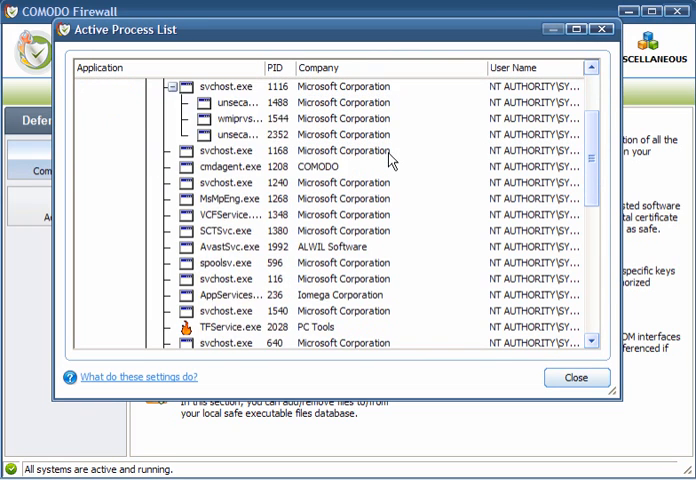
scroll("down", 3)
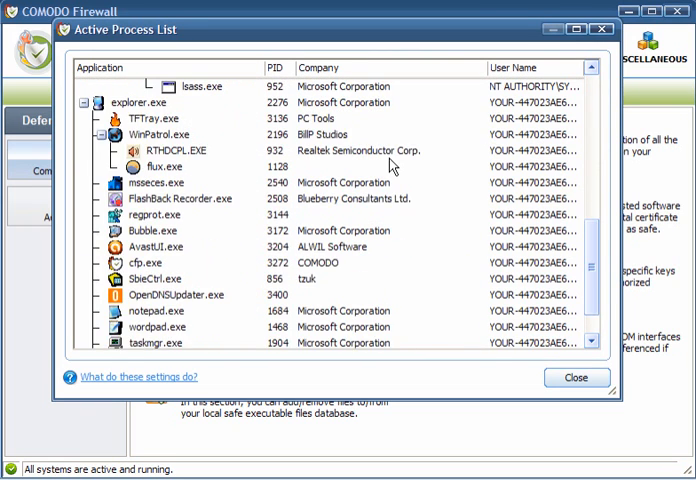
scroll("down", 3)
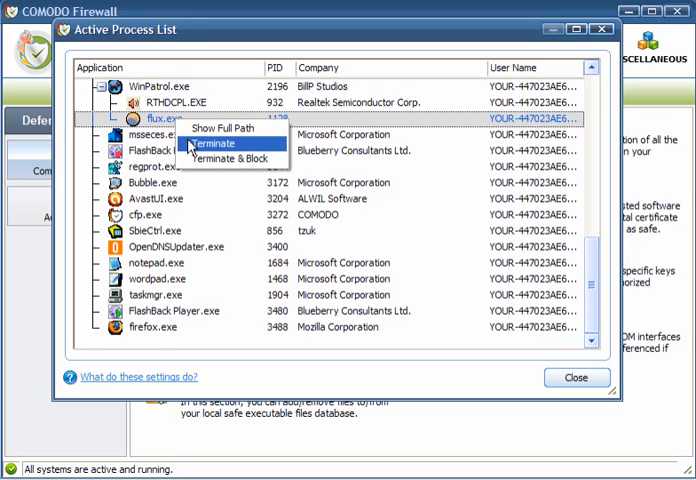
left_click(204, 142)
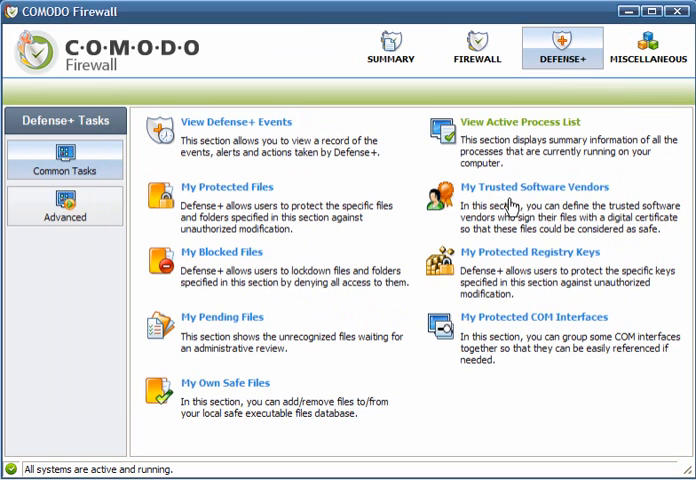
left_click(532, 187)
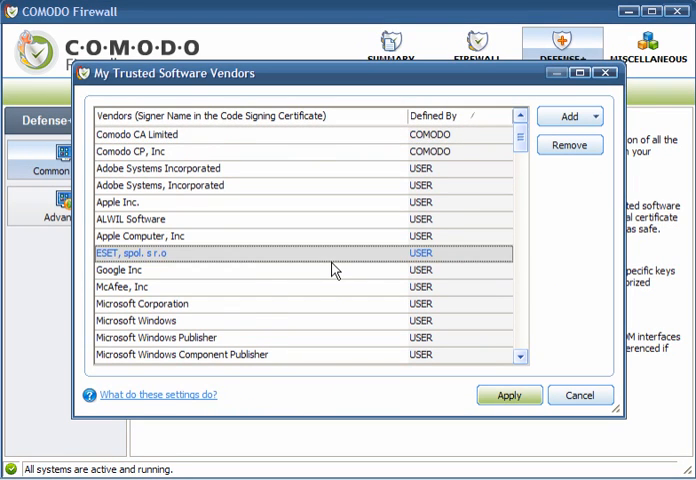
scroll("down", 3)
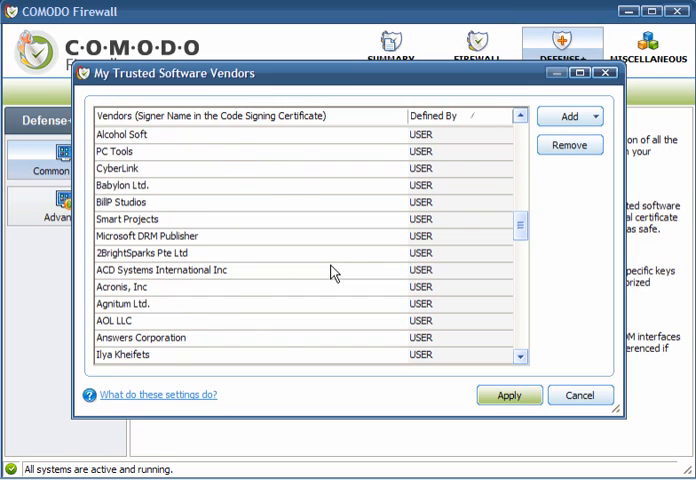
scroll("down", 3)
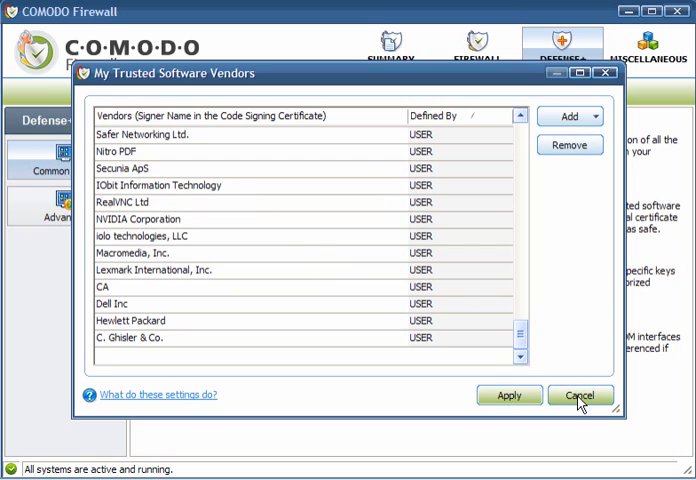
mouse_move(400, 247)
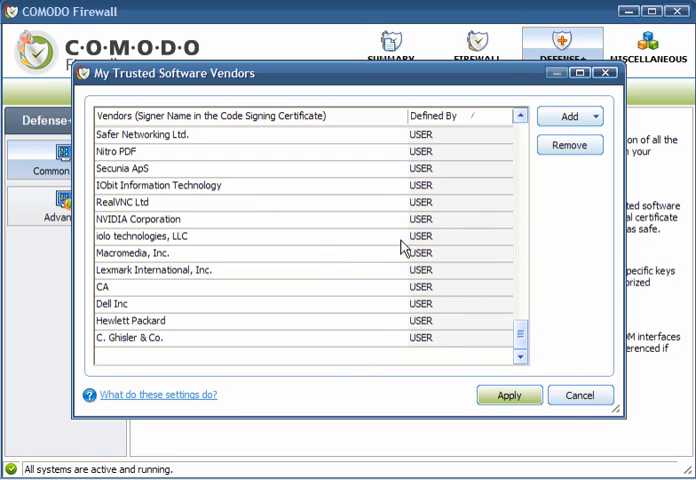
left_click(567, 394)
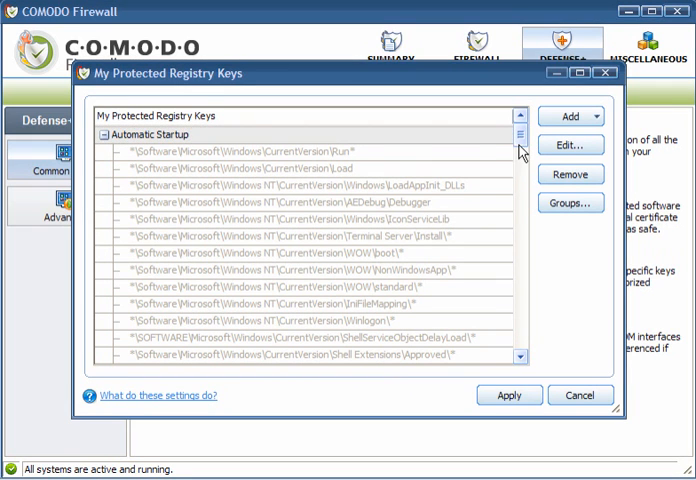
mouse_move(519, 145)
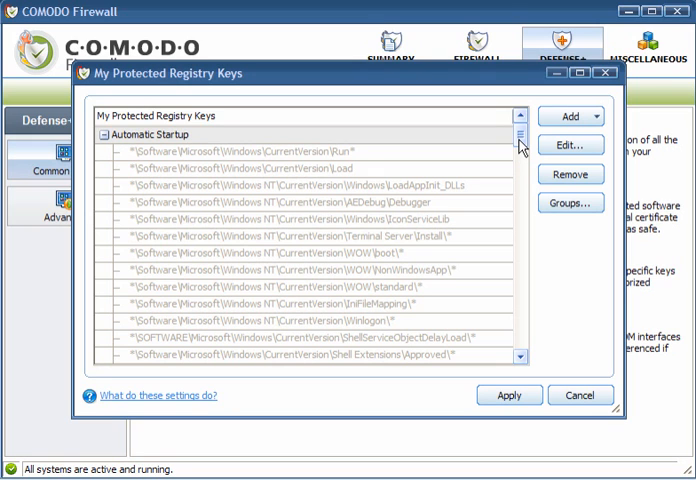
scroll("down", 3)
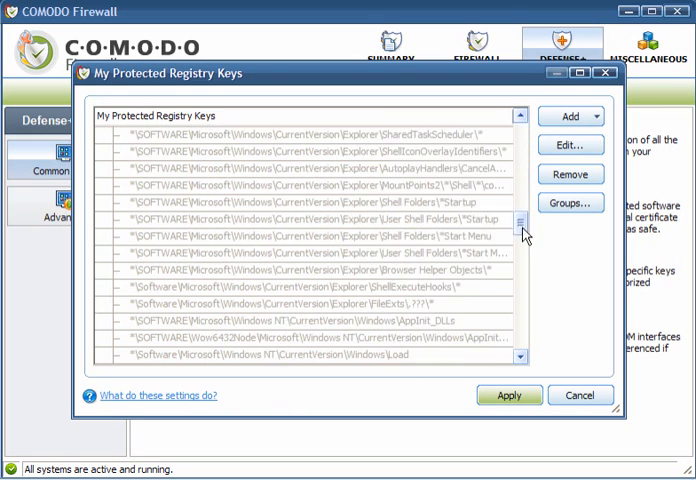
left_click(570, 395)
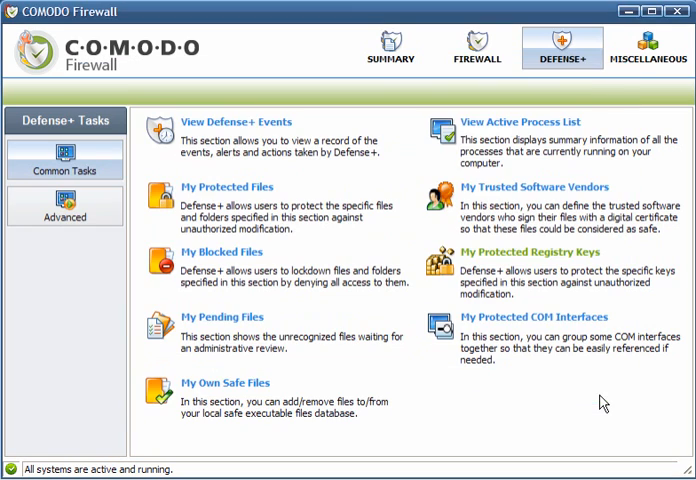
View protected COM interfaces, then scroll through the Computer Security Policy and cancel.
left_click(535, 317)
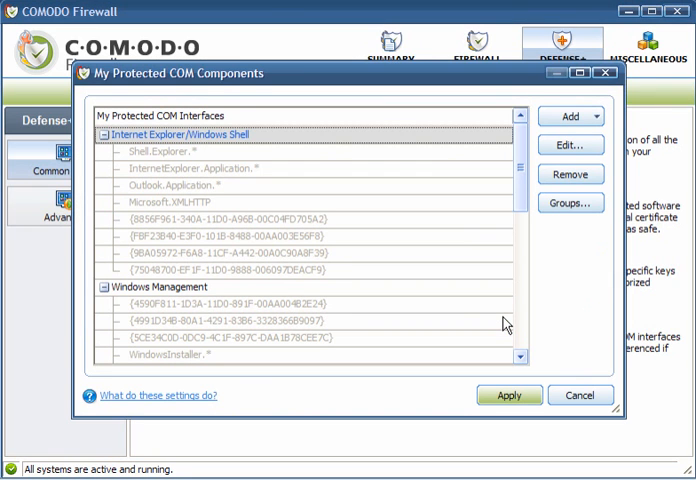
mouse_move(580, 395)
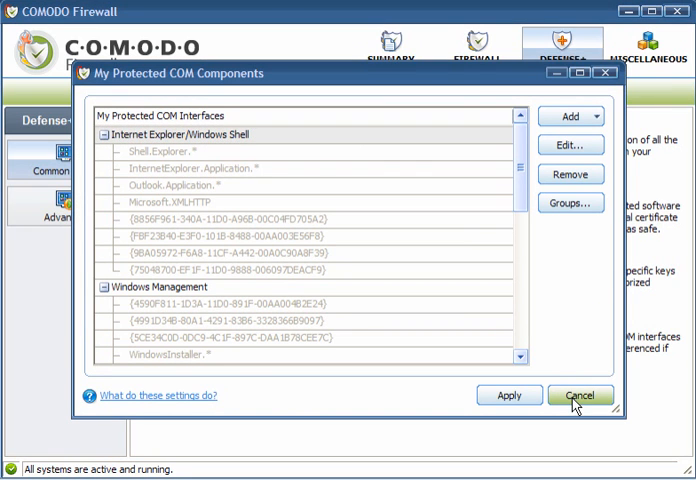
left_click(581, 395)
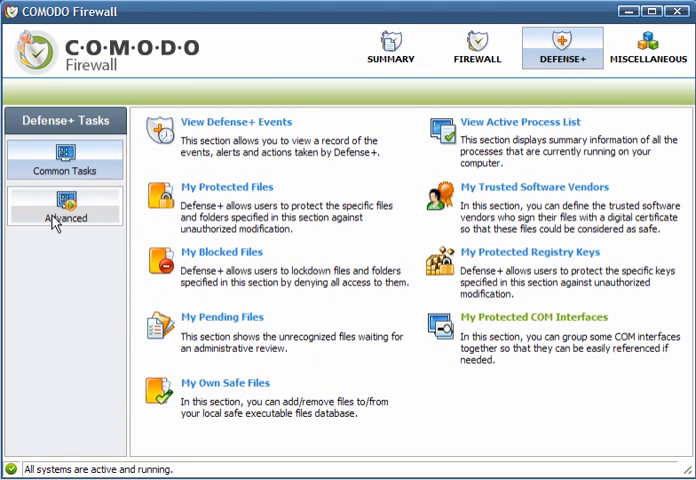
left_click(64, 217)
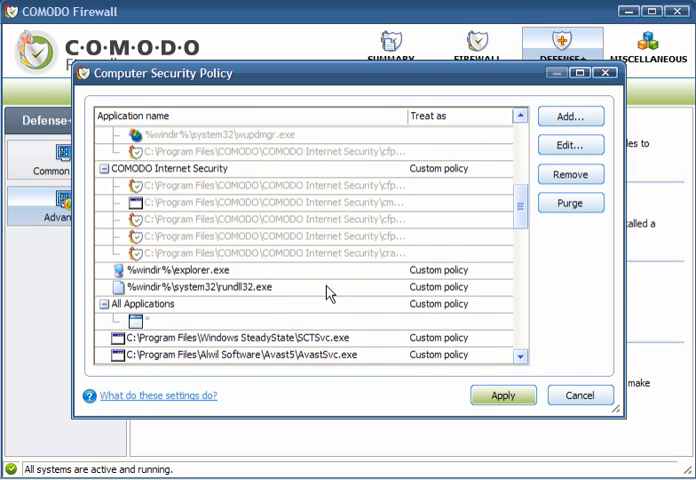
scroll("down", 3)
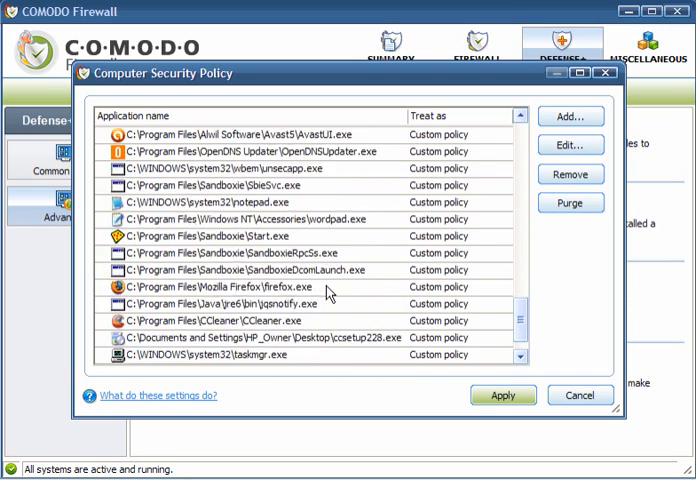
scroll("down", 3)
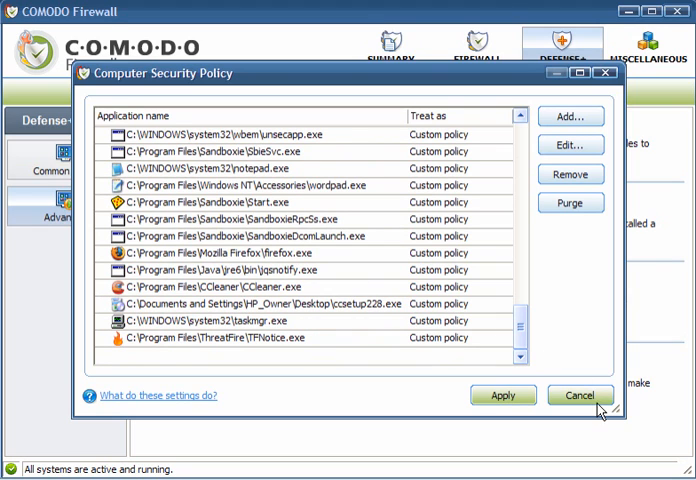
left_click(579, 395)
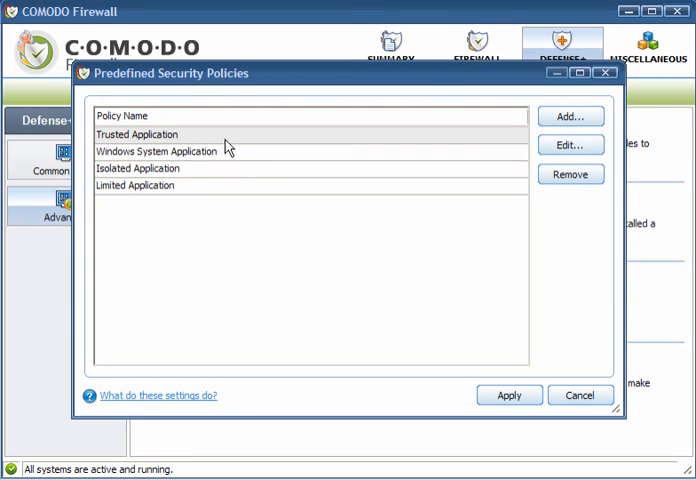
mouse_move(231, 185)
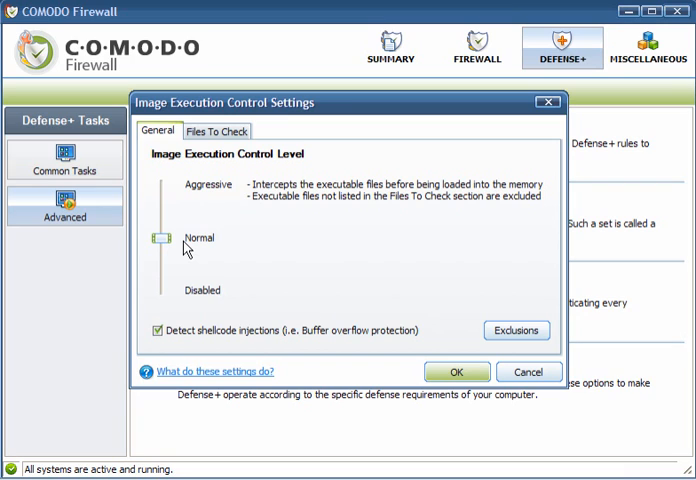
mouse_move(205, 230)
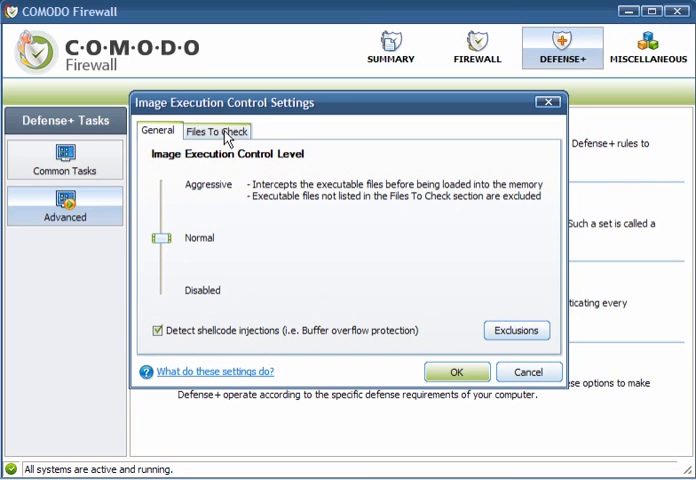
left_click(216, 131)
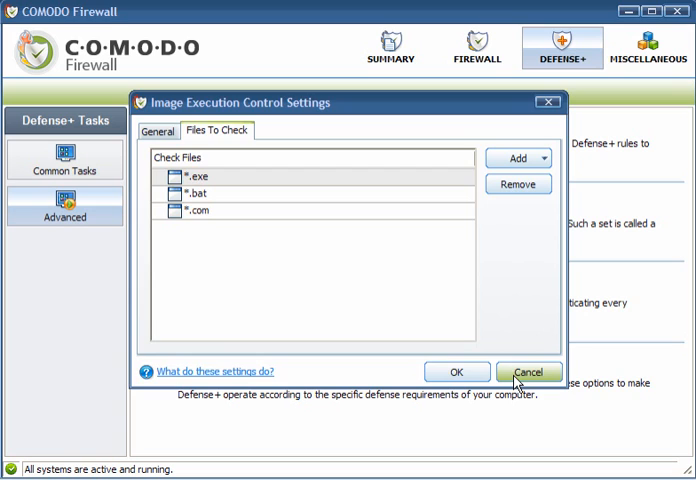
left_click(529, 371)
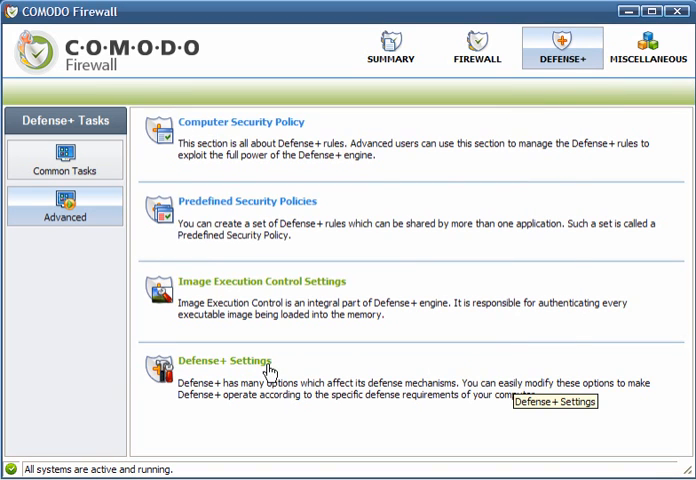
Review Defense+ Settings showing Safe Mode and all monitored activities checked, then cancel.
left_click(233, 361)
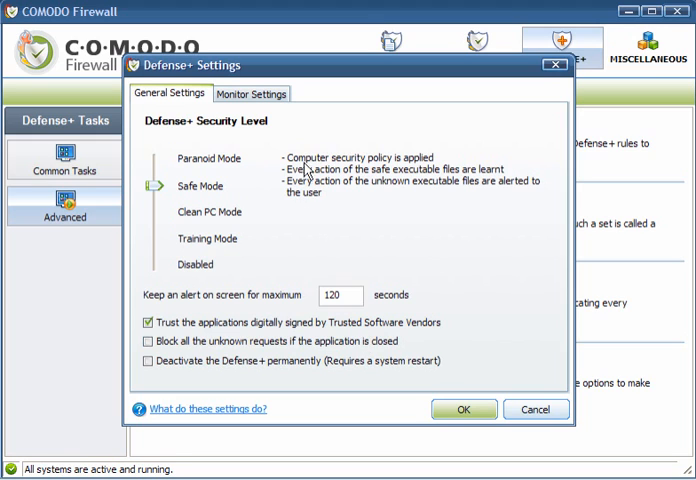
left_click(252, 93)
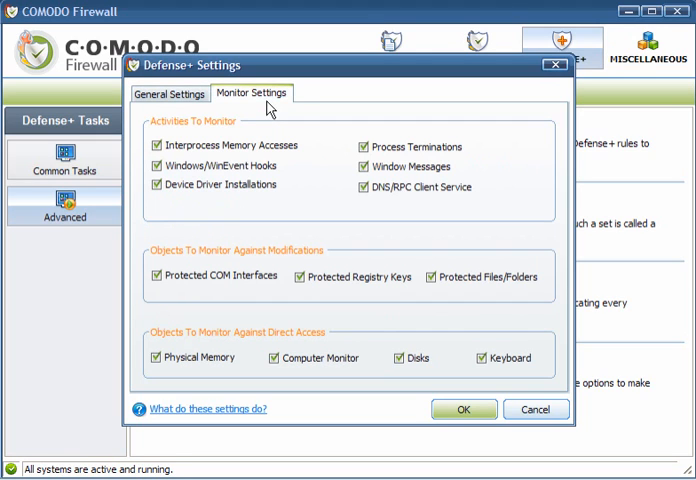
mouse_move(158, 266)
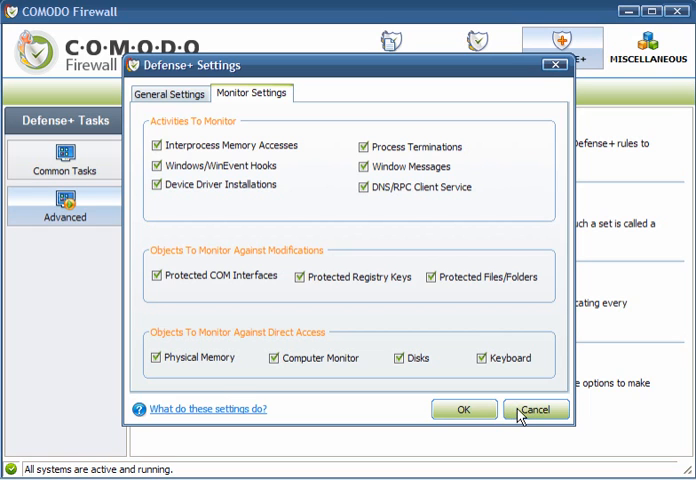
left_click(537, 409)
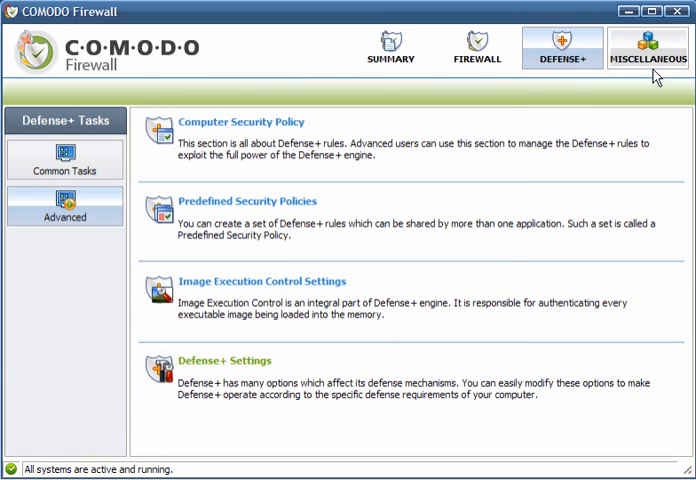
Open Miscellaneous settings and view the Language and Parental Control tabs.
left_click(647, 49)
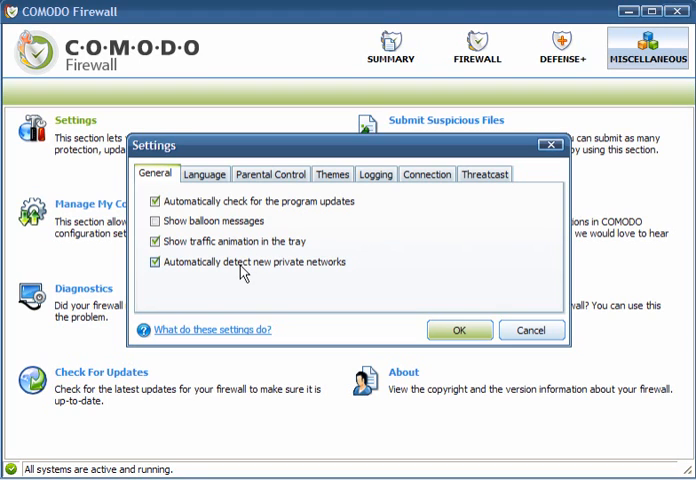
left_click(204, 174)
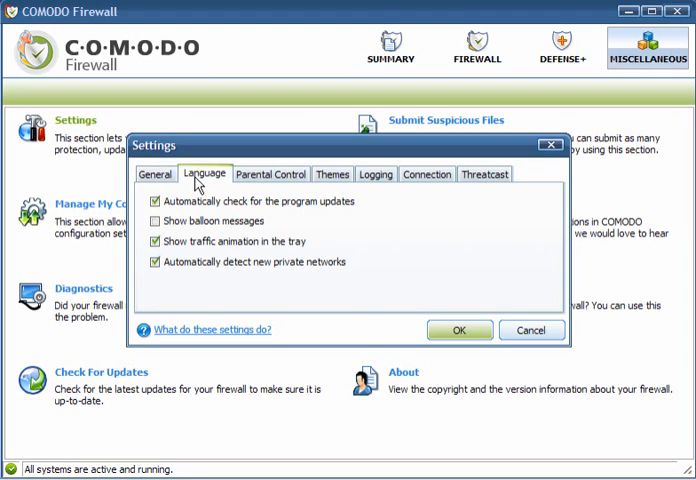
left_click(204, 174)
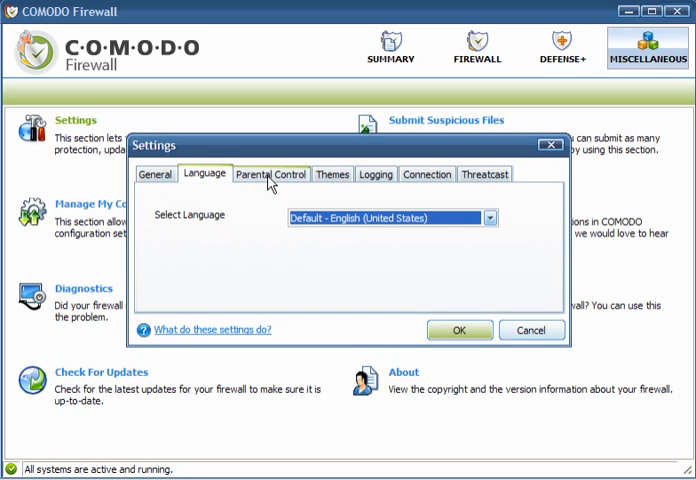
Try password protection with alert suppression, cancel the password, and view the Themes tab.
left_click(269, 174)
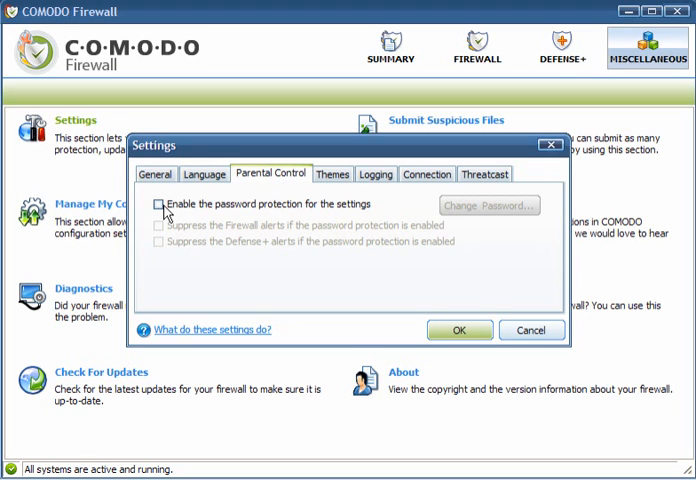
left_click(159, 204)
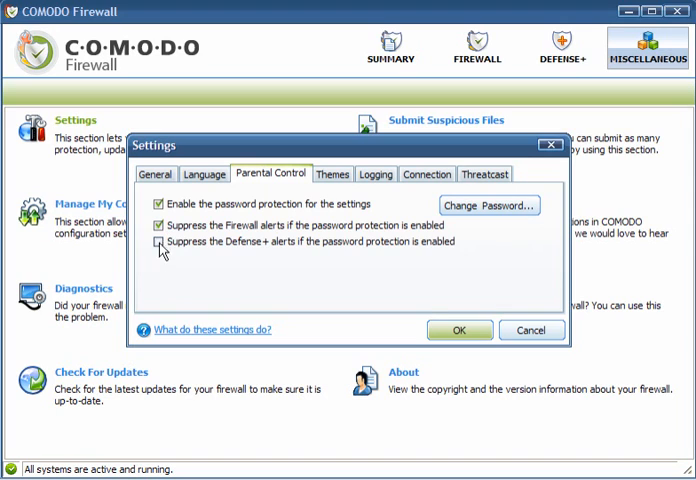
left_click(160, 243)
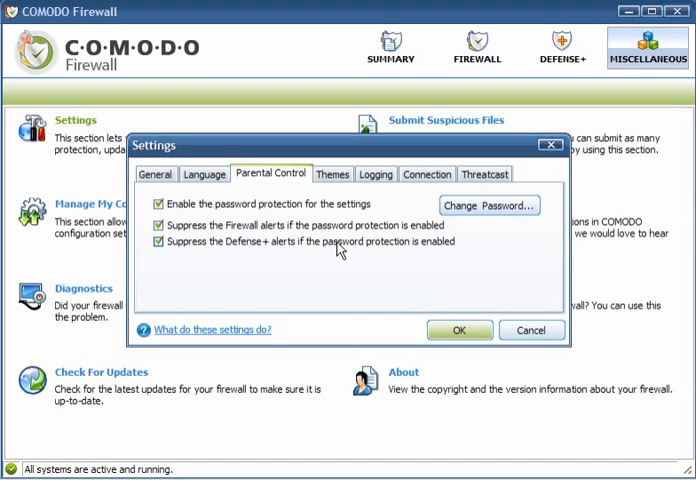
left_click(489, 205)
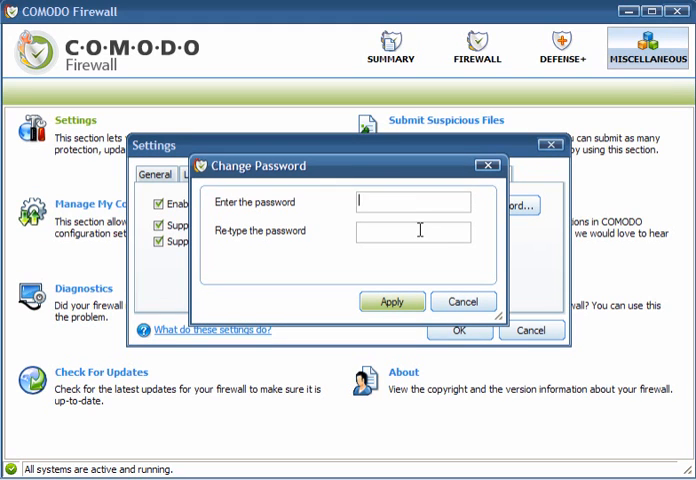
left_click(461, 301)
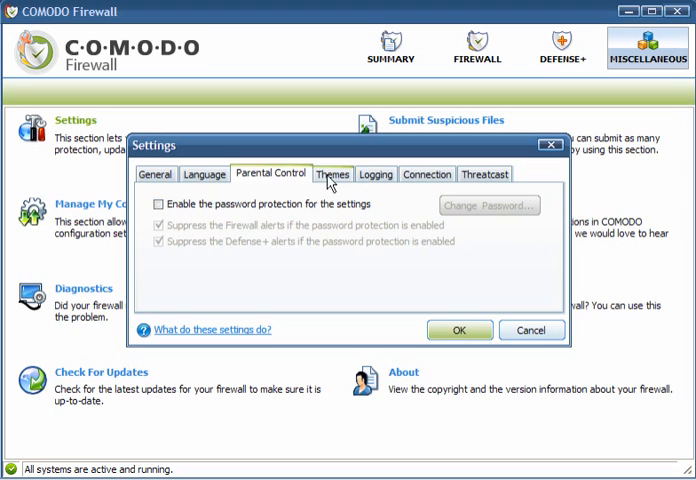
left_click(332, 173)
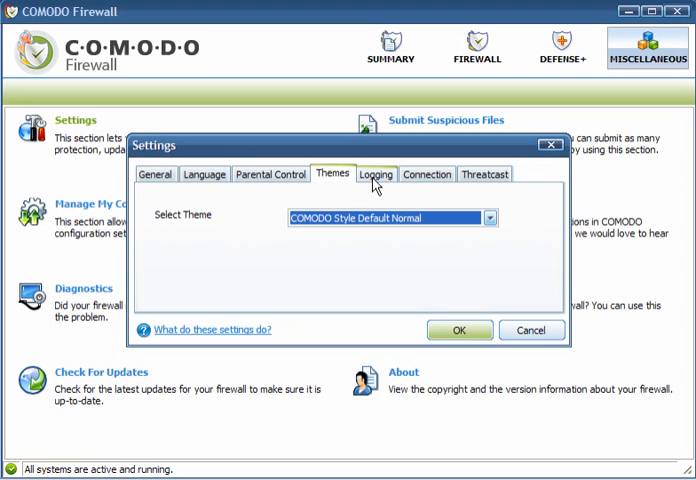
View the Logging, Connection and Threatcast tabs, then close Settings with OK.
left_click(375, 174)
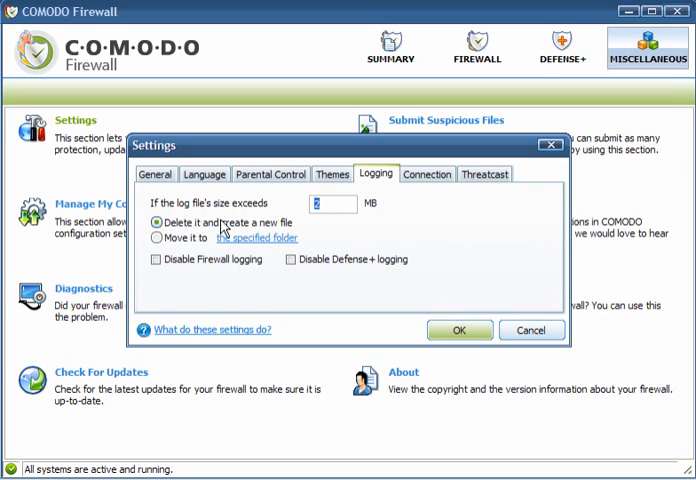
mouse_move(157, 237)
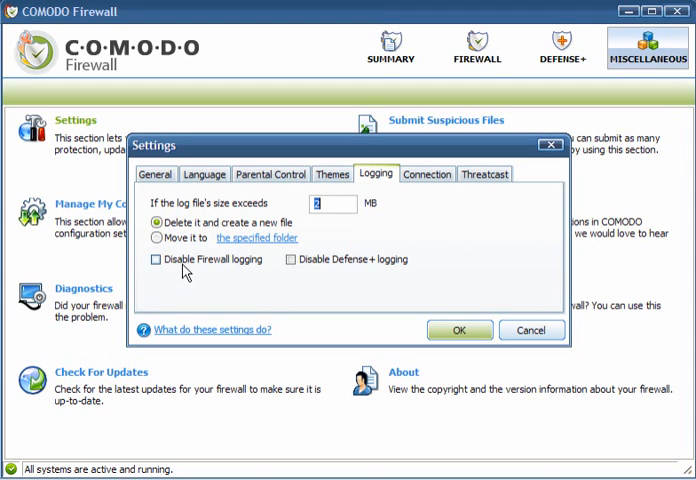
mouse_move(421, 238)
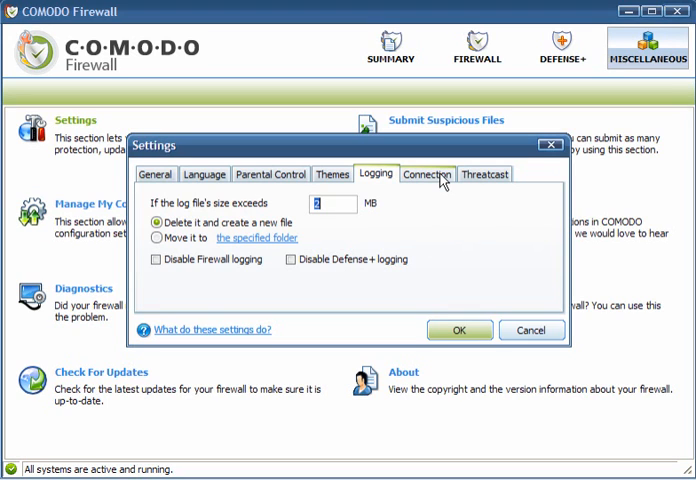
left_click(427, 174)
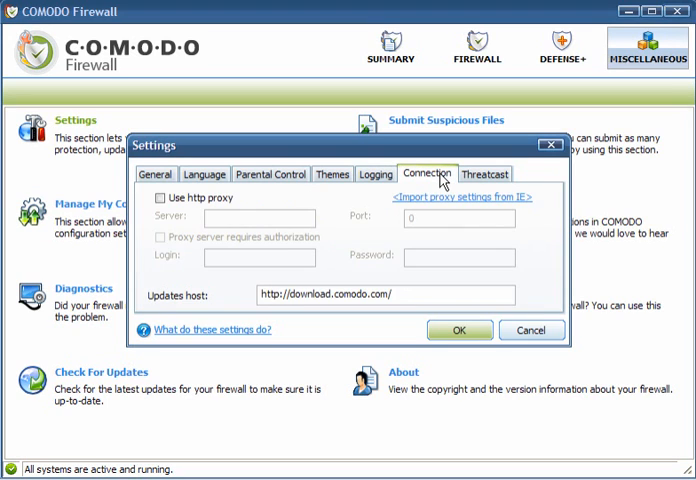
mouse_move(170, 229)
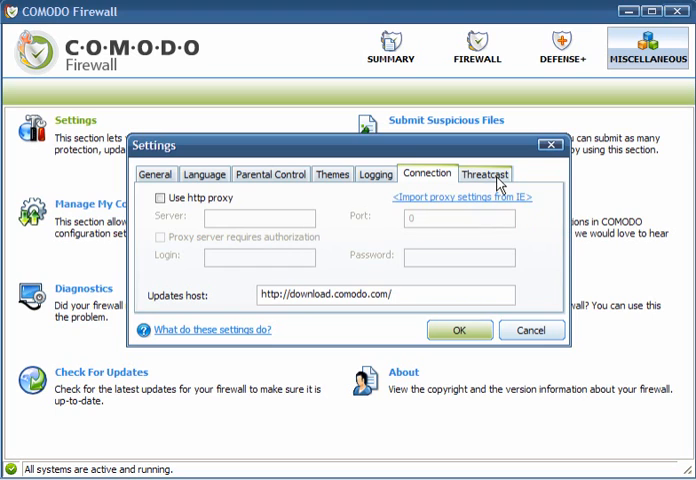
left_click(486, 173)
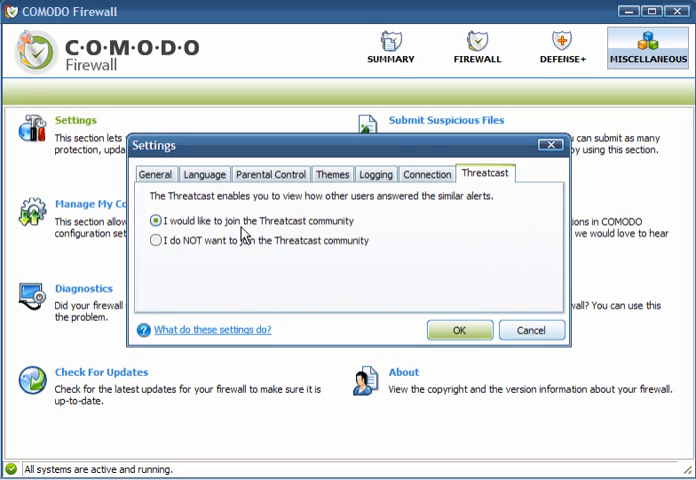
mouse_move(259, 265)
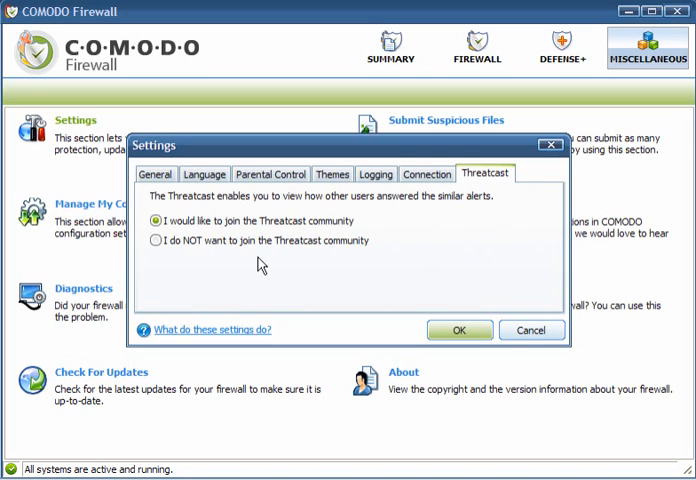
left_click(517, 330)
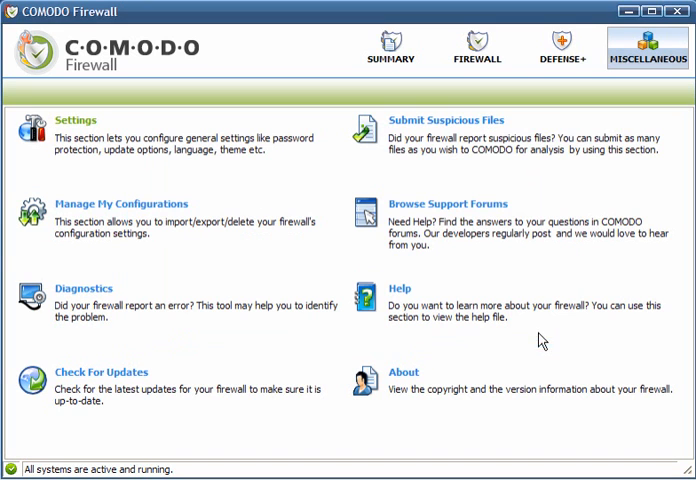
left_click(122, 204)
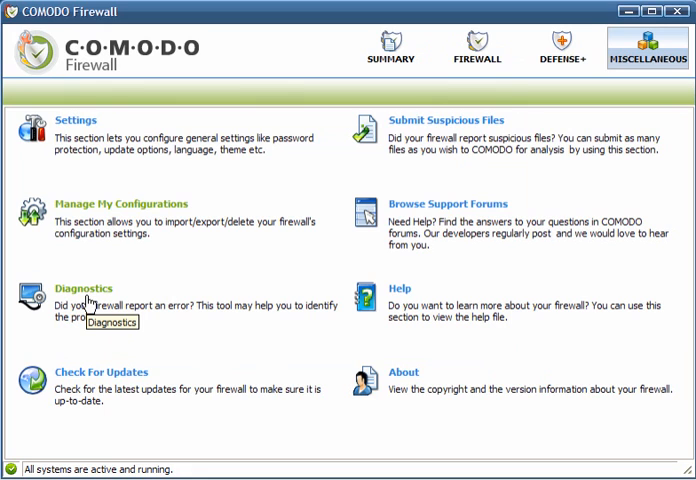
mouse_move(93, 349)
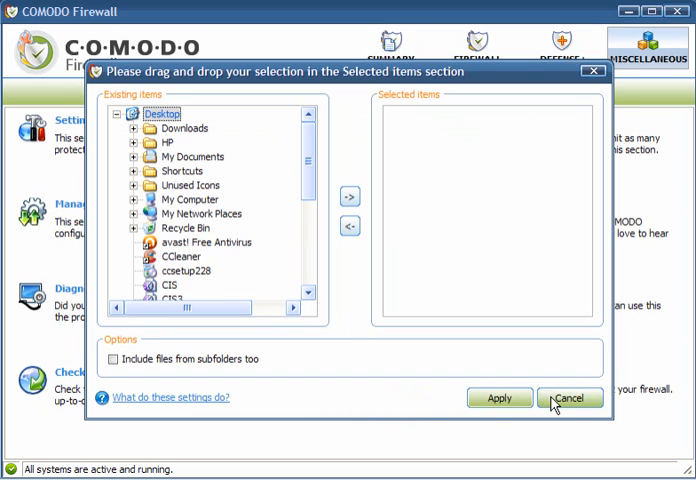
left_click(570, 398)
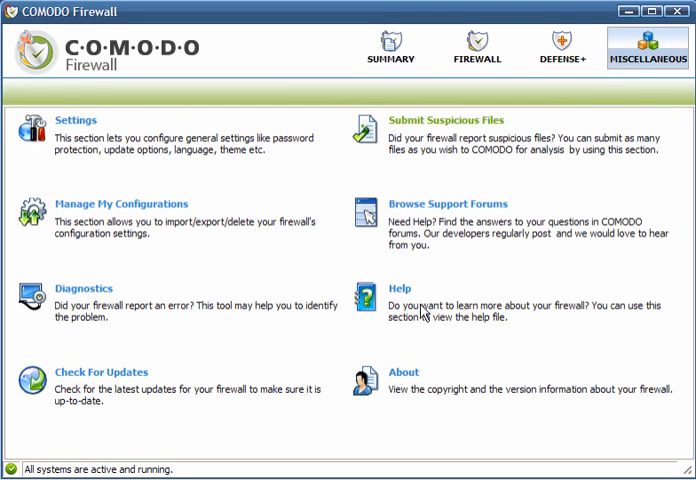
mouse_move(78, 314)
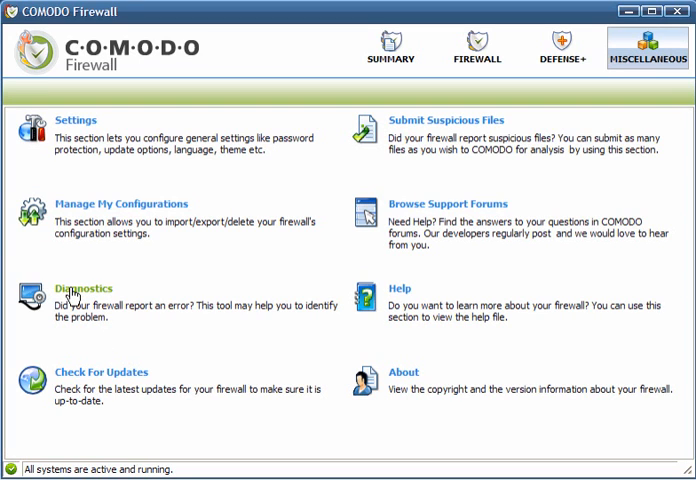
mouse_move(78, 291)
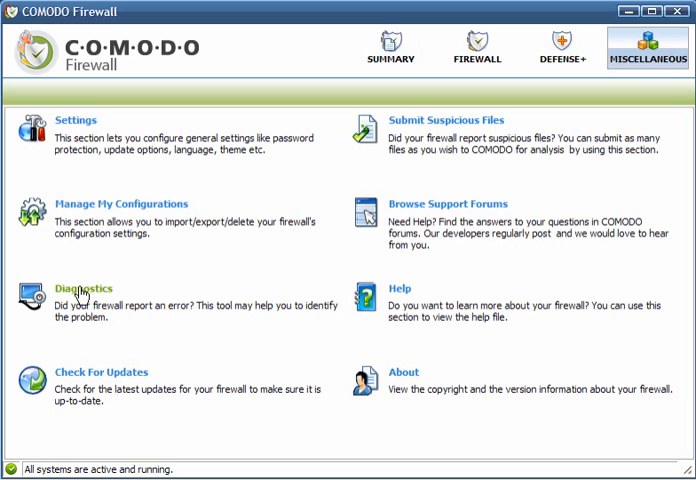
mouse_move(85, 295)
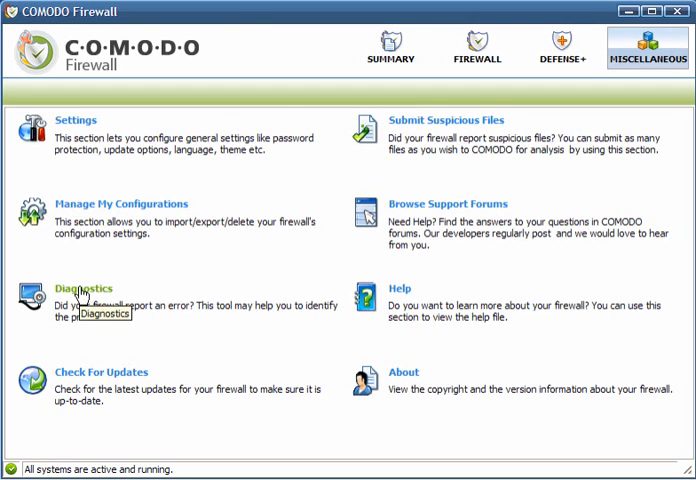
Run diagnostics, acknowledge the no-problems result, and return to the Summary view.
left_click(84, 288)
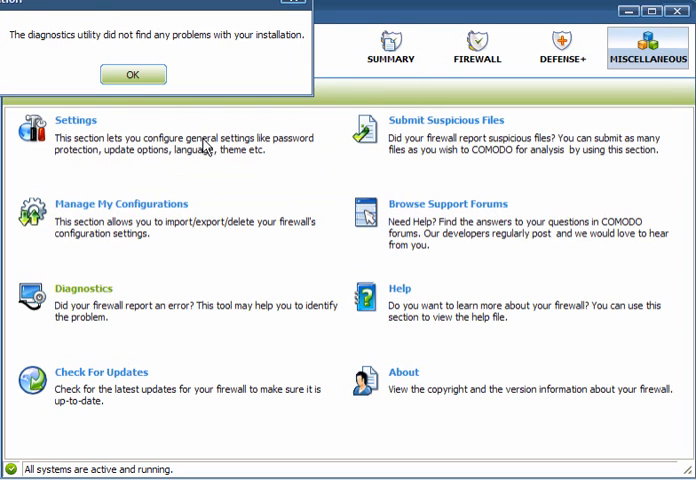
left_click(132, 74)
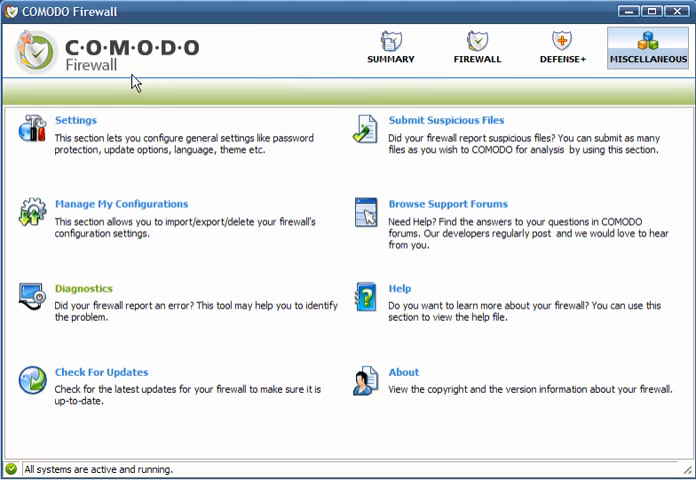
left_click(390, 47)
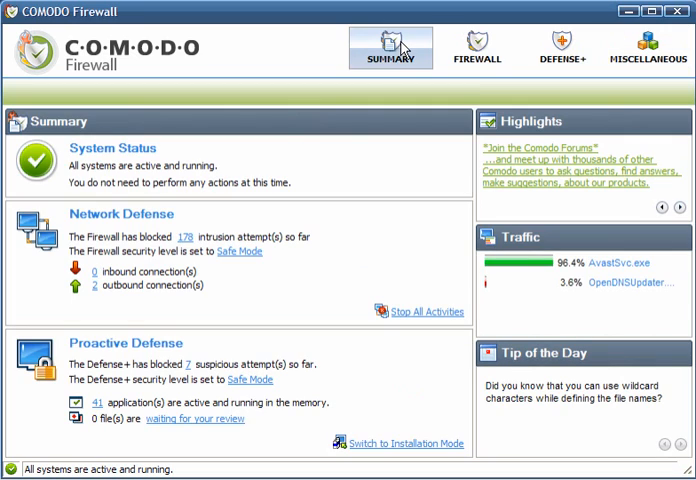
mouse_move(385, 45)
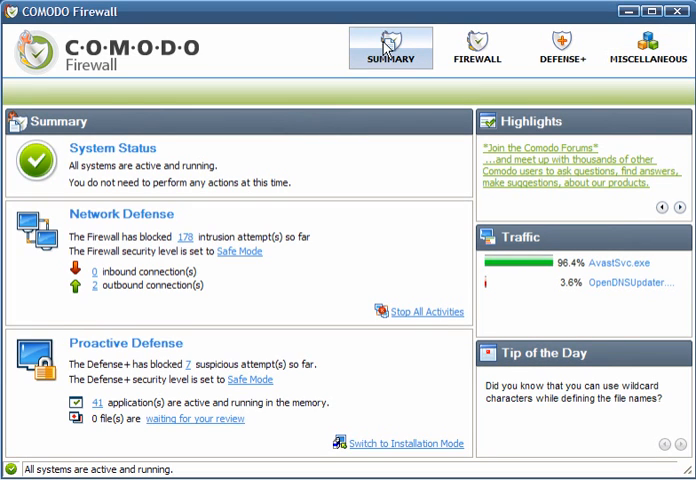